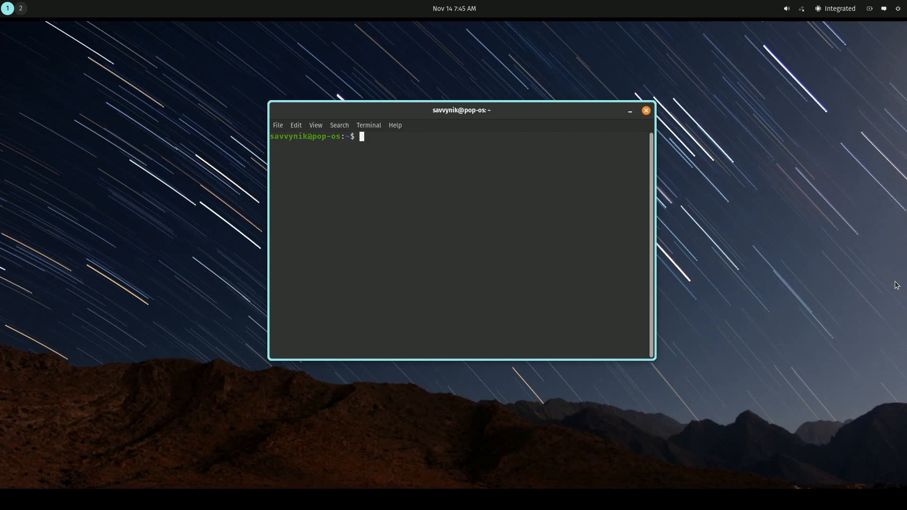
pyautogui.moveTo(618, 220)
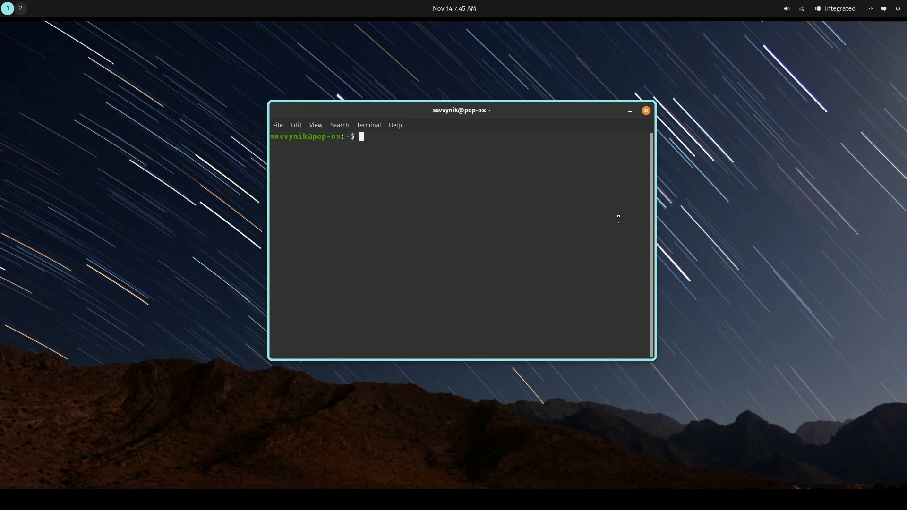
pyautogui.moveTo(602, 198)
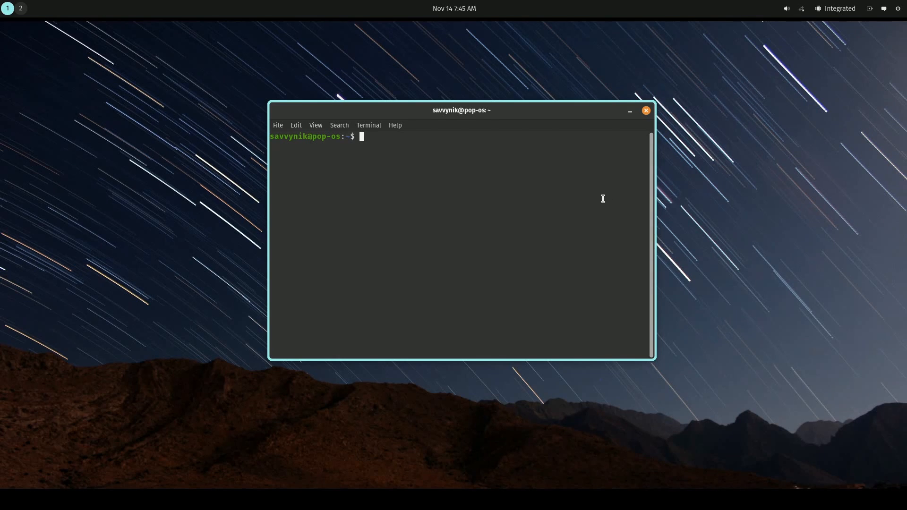
pyautogui.moveTo(552, 185)
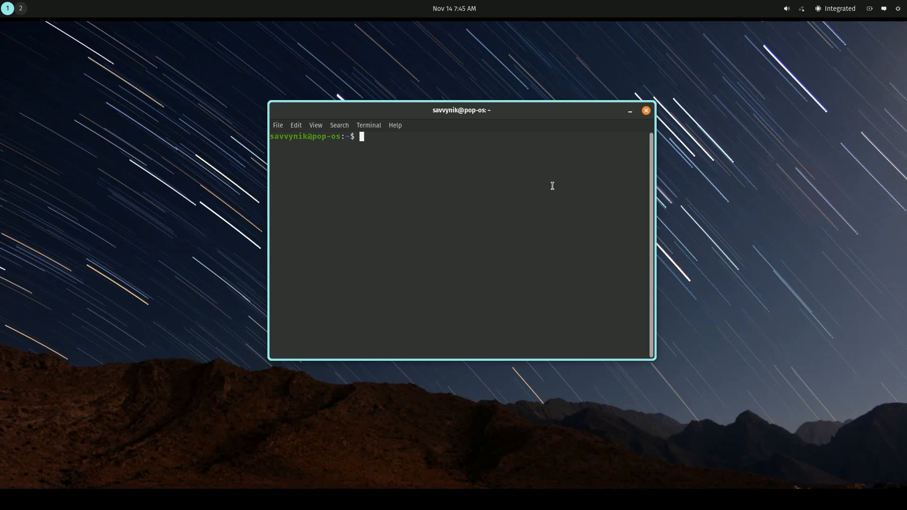
# Launch COSMIC Edit from the terminal with the cosmic-edit command.
pyautogui.write('cosmi')
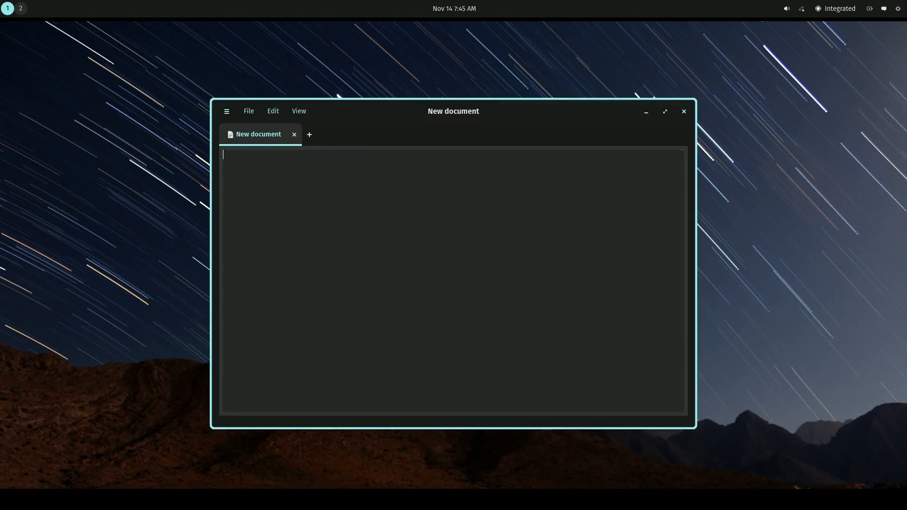
# Enlarge the window, then type 'SavvyNik was here!' and an int main() { } block.
pyautogui.moveTo(453, 111); pyautogui.dragTo(440, 71)
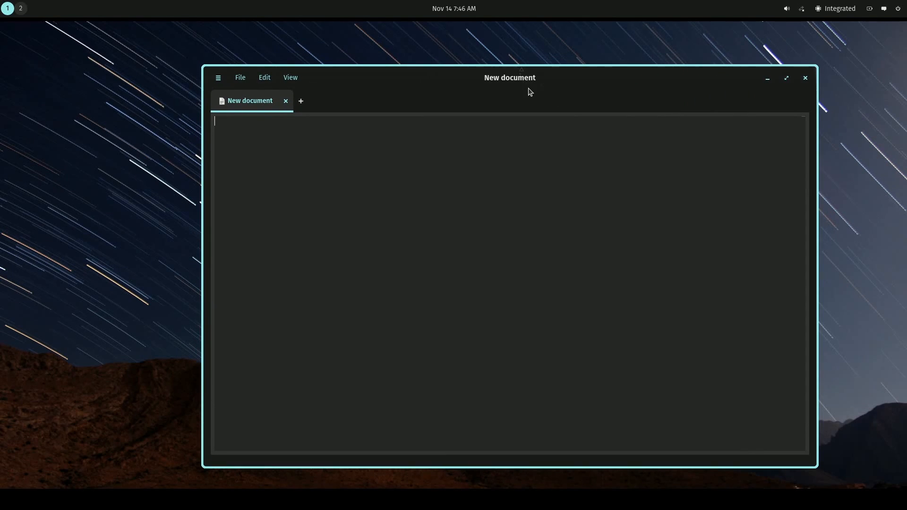
pyautogui.moveTo(509, 78); pyautogui.dragTo(478, 51)
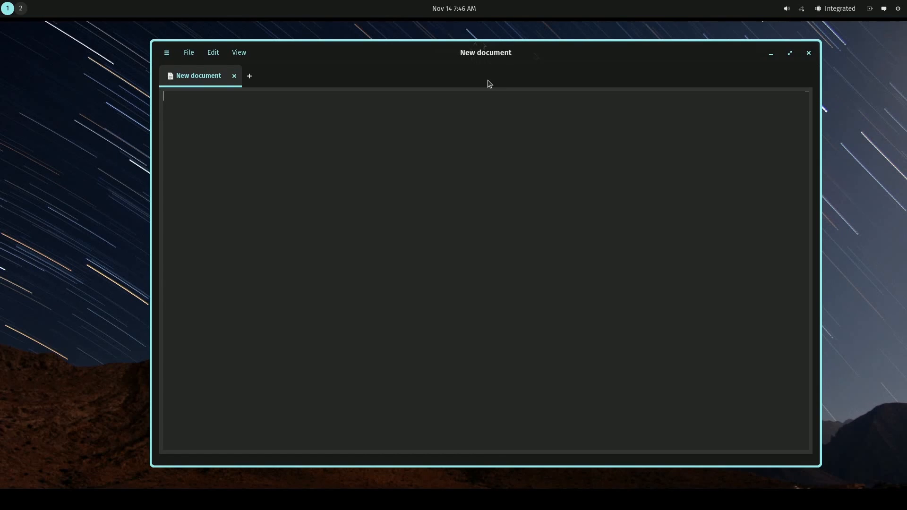
pyautogui.moveTo(274, 137)
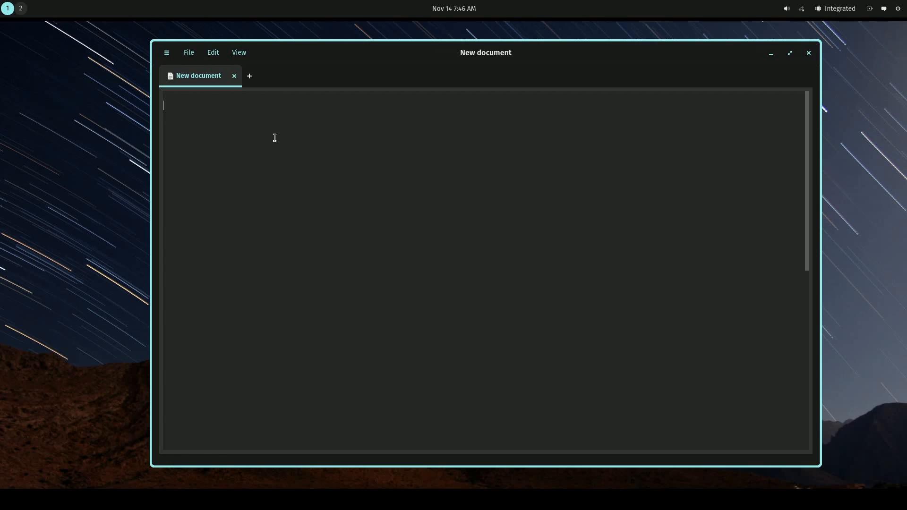
pyautogui.write('SavvyNik was here!')
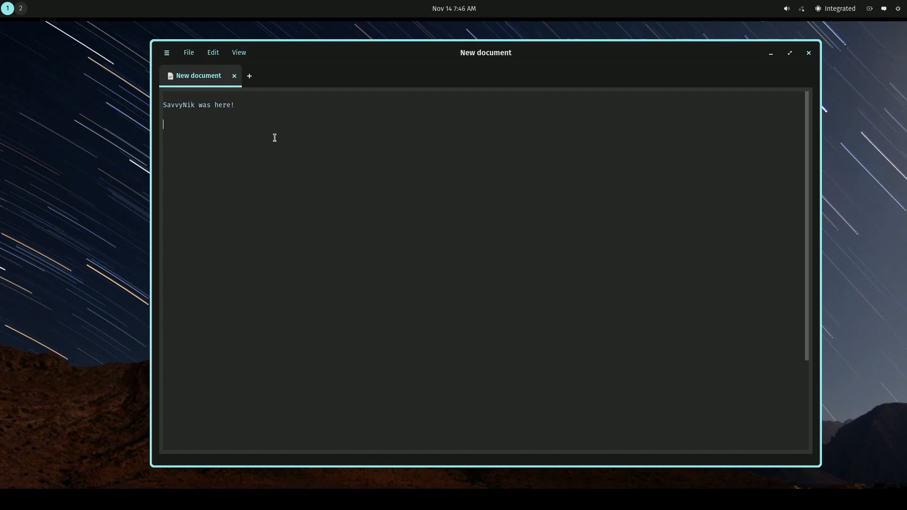
pyautogui.moveTo(305, 136)
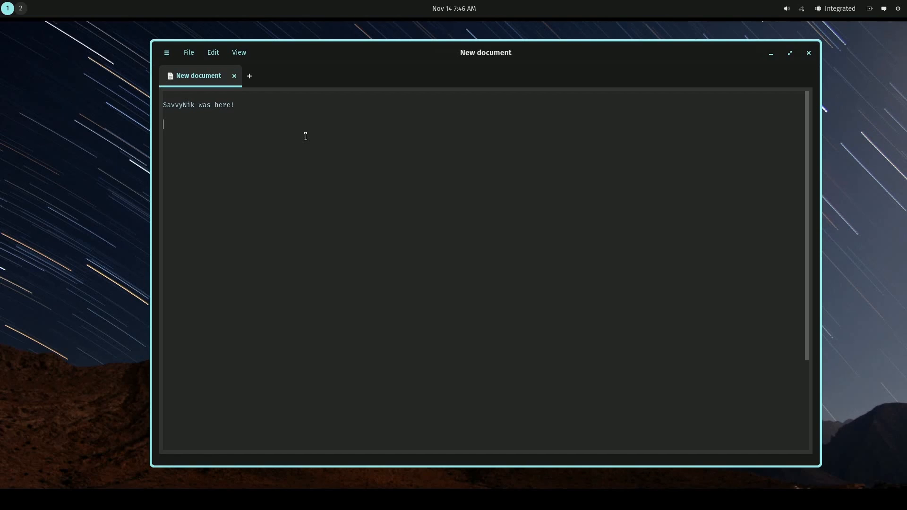
pyautogui.write('int main (')
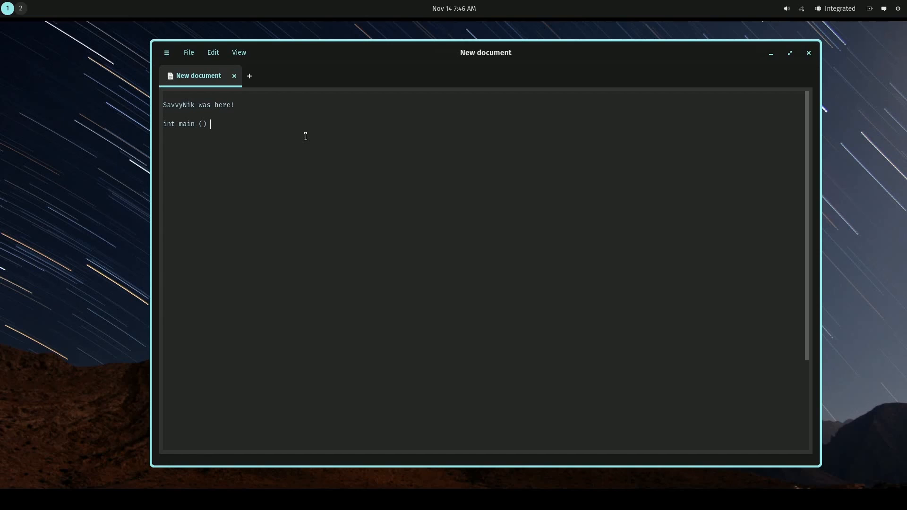
pyautogui.write('{')
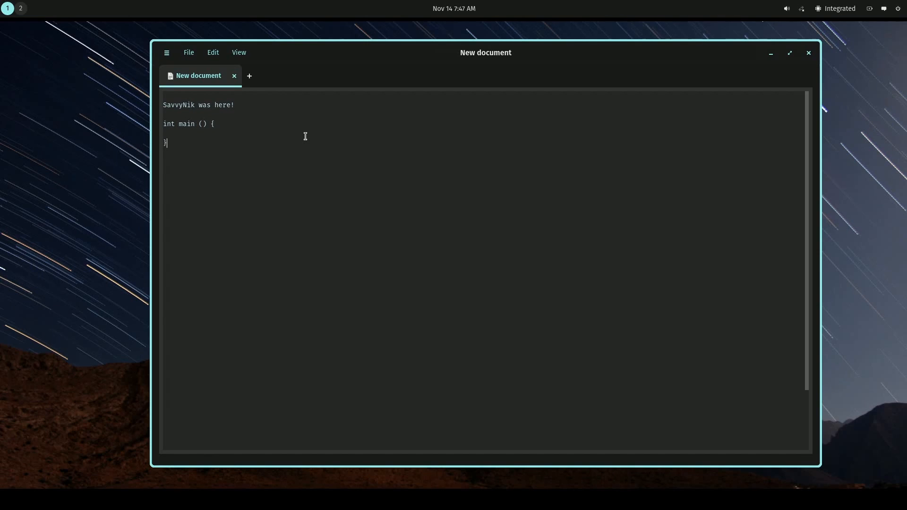
pyautogui.press('Enter')
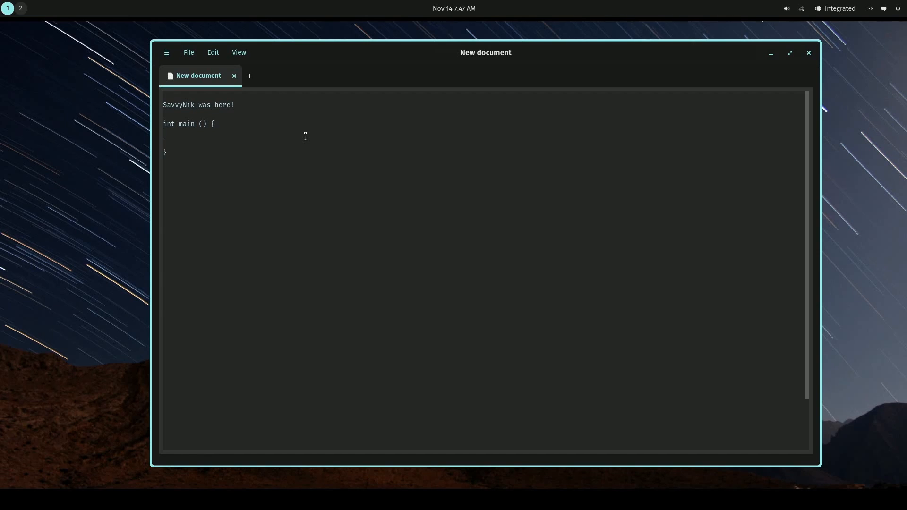
pyautogui.moveTo(302, 137)
pyautogui.write('std::cout << "Hello!" <<endl;')
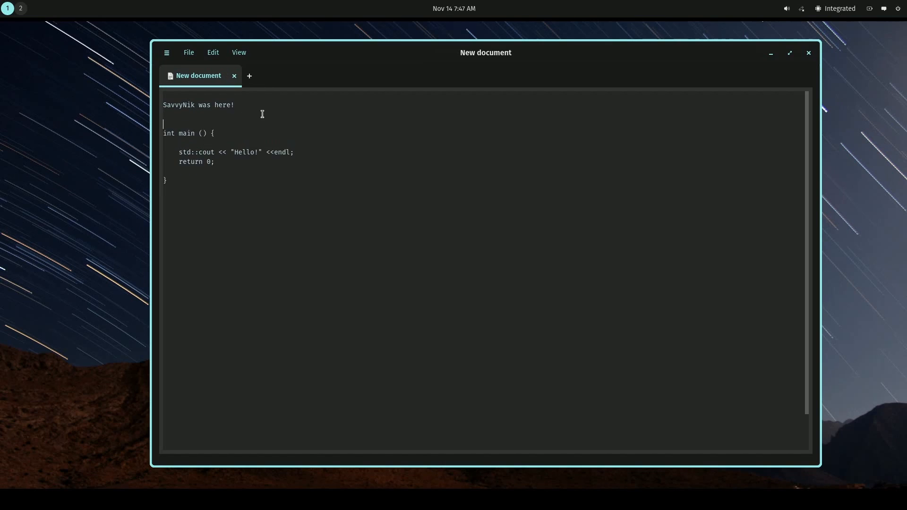
# Save the C++ snippet to the Desktop under the name cosmic-edit.
pyautogui.click(189, 53)
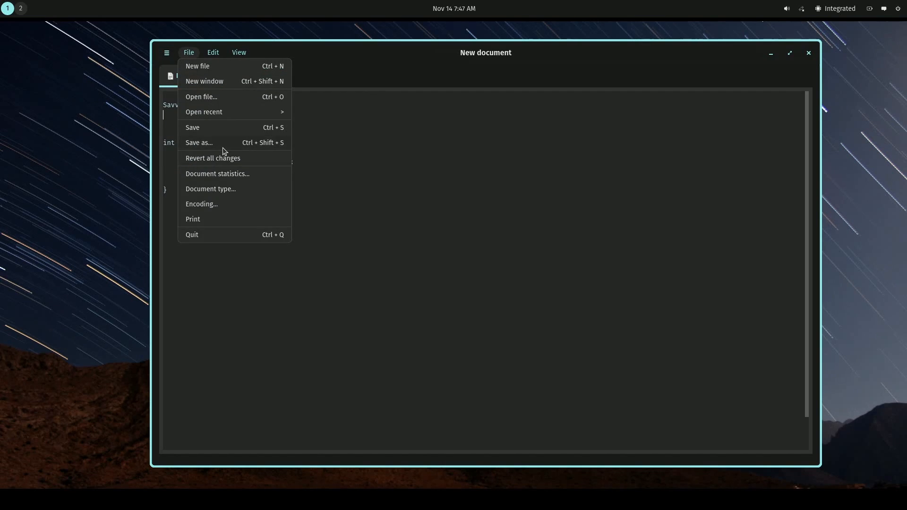
pyautogui.click(198, 143)
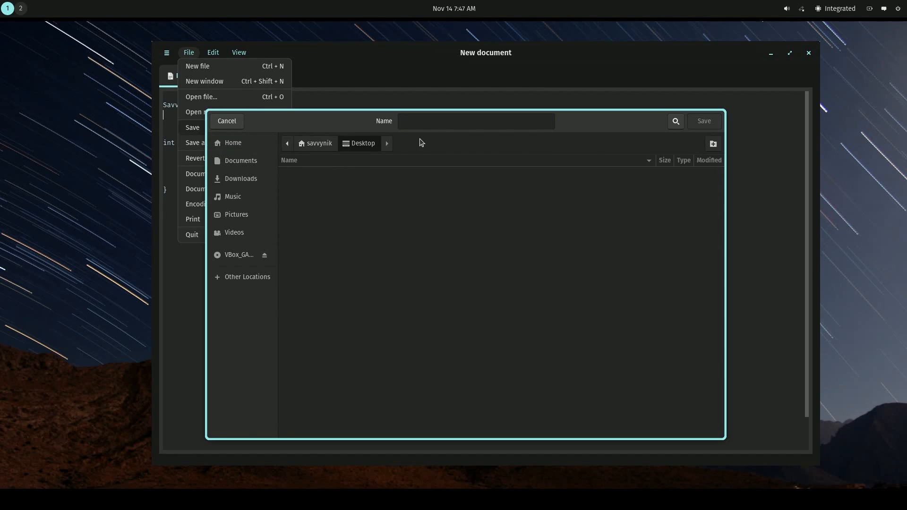
pyautogui.write('cosmic')
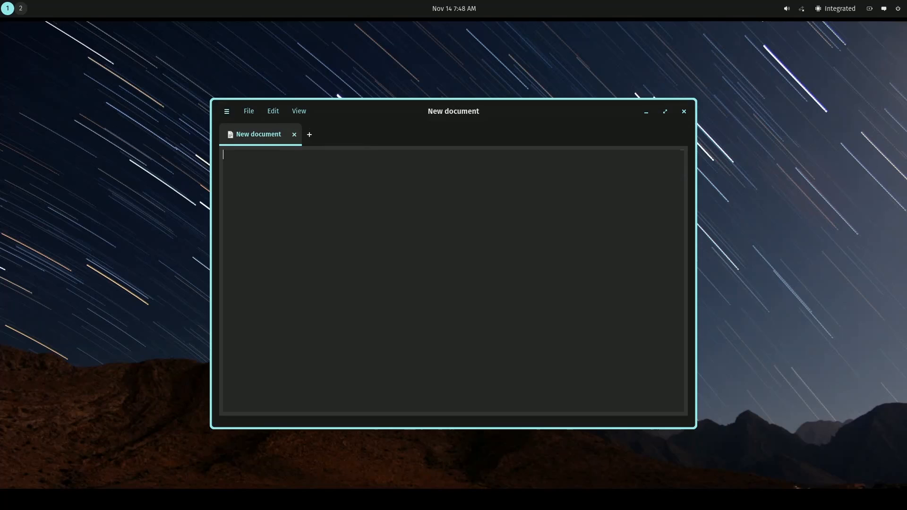
# Open the saved cosmic-edit file and close both blank New document tabs.
pyautogui.click(249, 111)
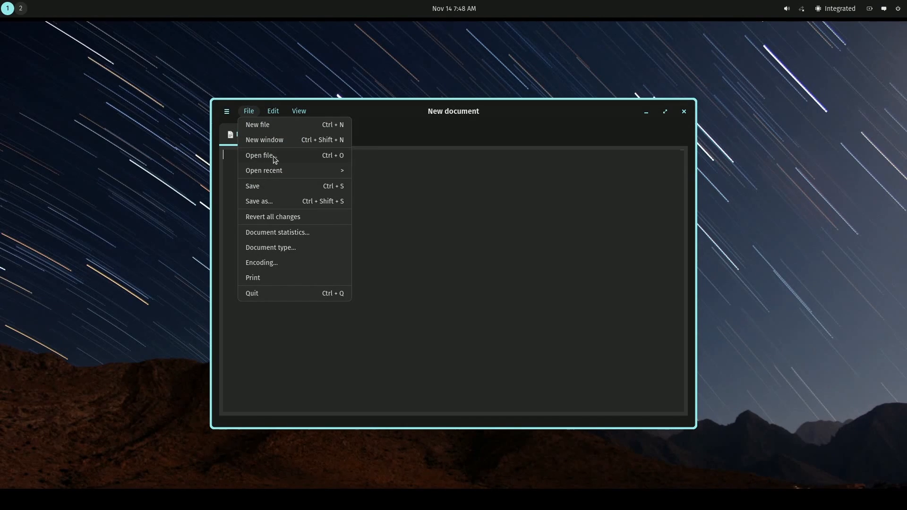
pyautogui.click(260, 155)
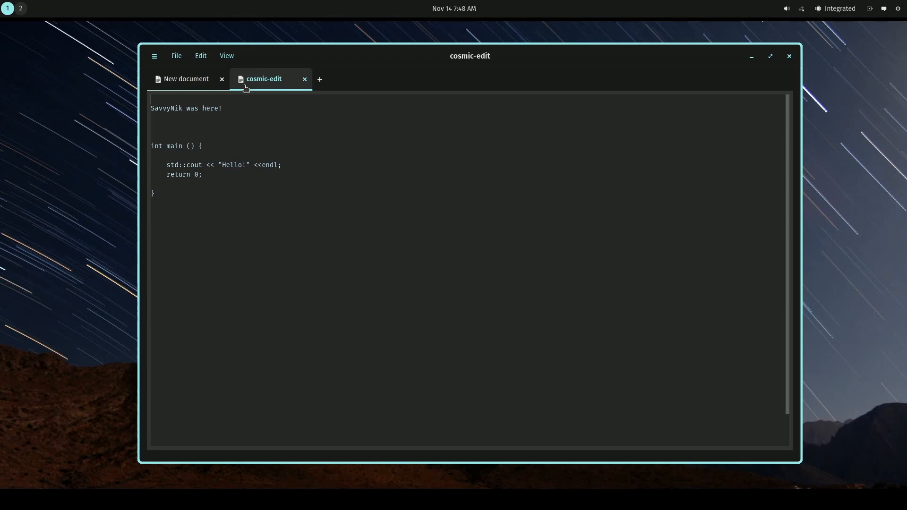
pyautogui.click(320, 80)
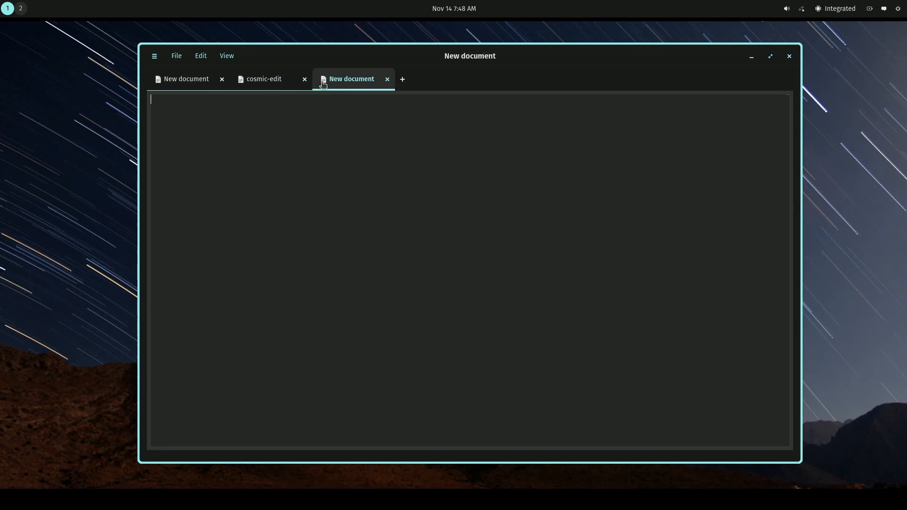
pyautogui.click(401, 79)
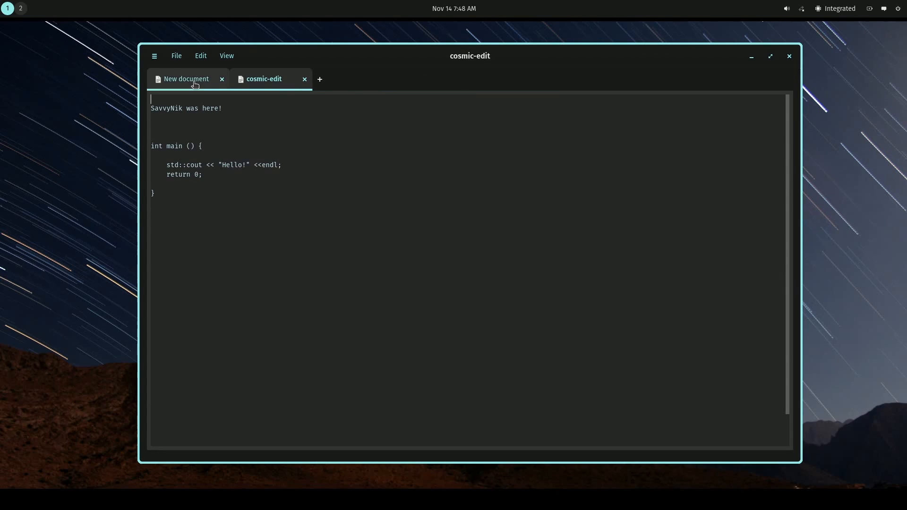
pyautogui.click(222, 79)
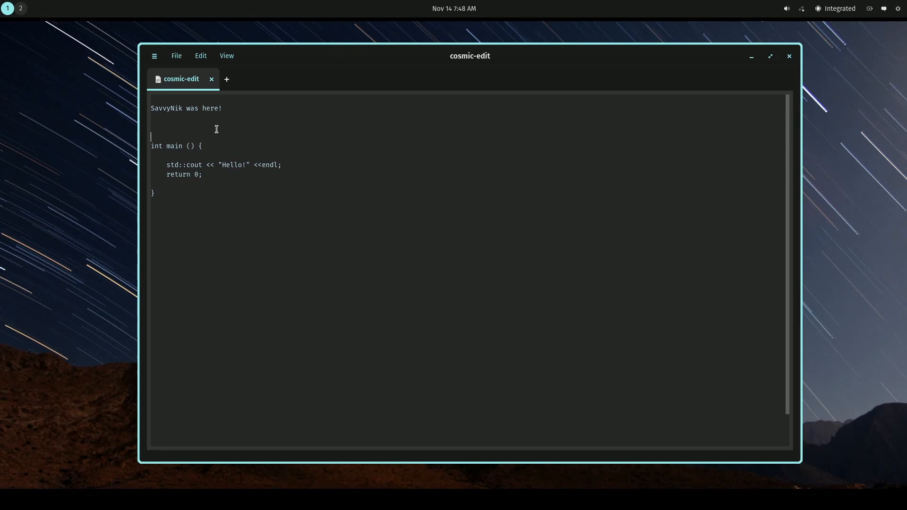
# Show Document statistics: 78 characters, 61 without spaces, 9 lines.
pyautogui.click(177, 55)
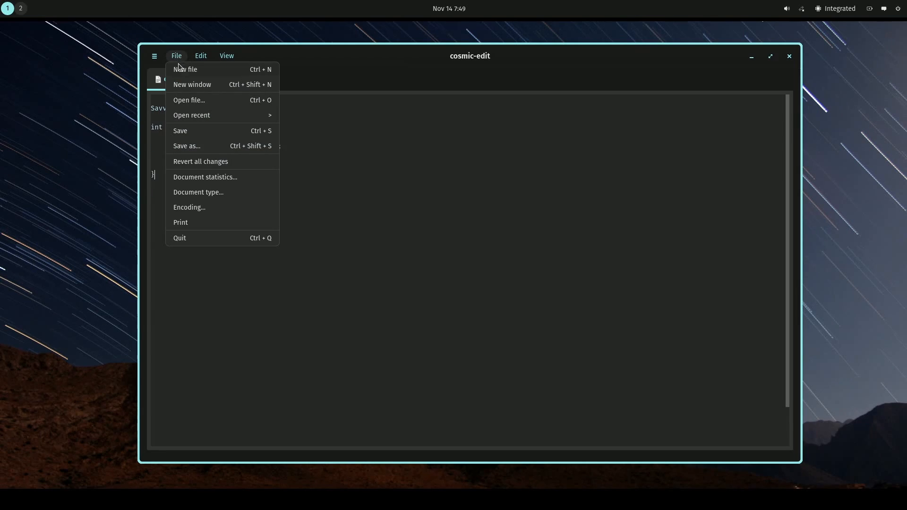
pyautogui.click(205, 177)
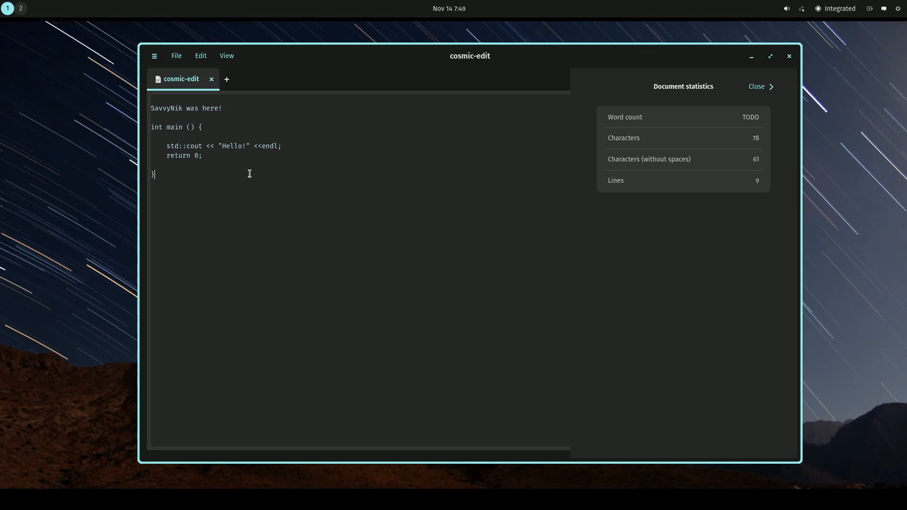
pyautogui.moveTo(675, 242)
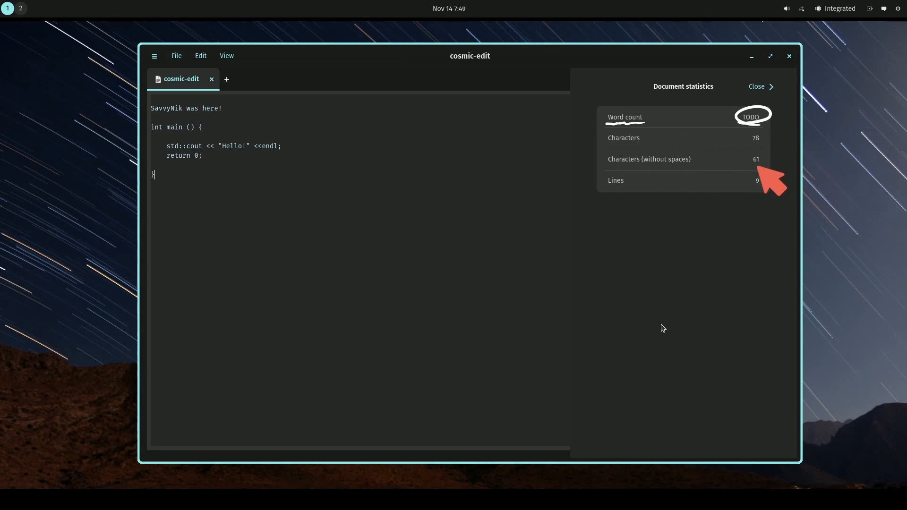
pyautogui.moveTo(801, 162)
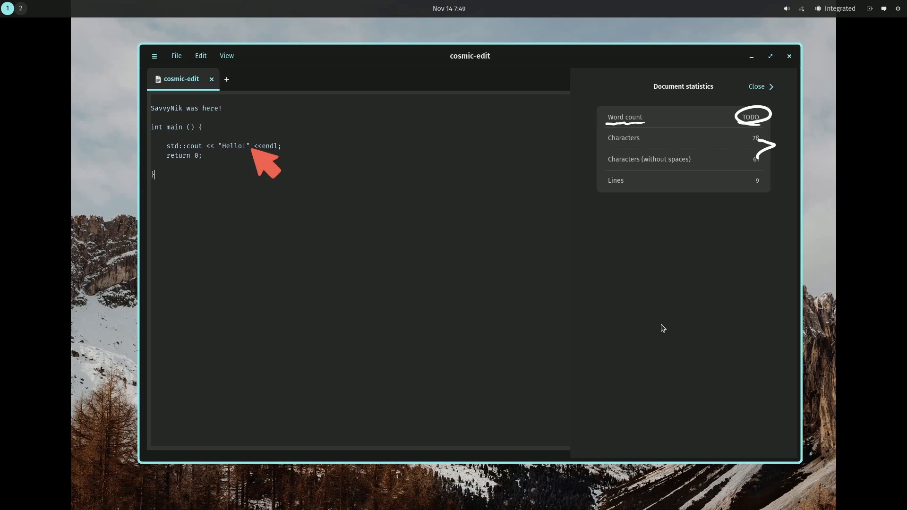
pyautogui.moveTo(180, 157)
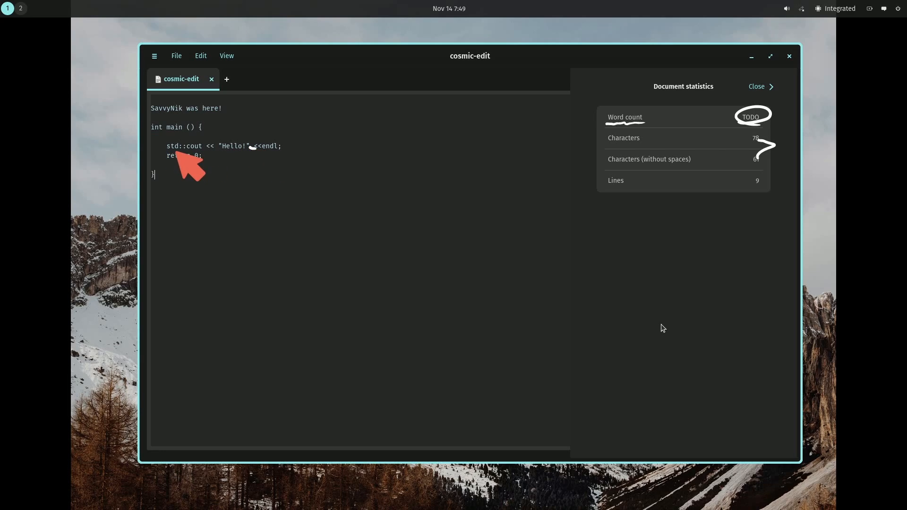
pyautogui.moveTo(417, 219)
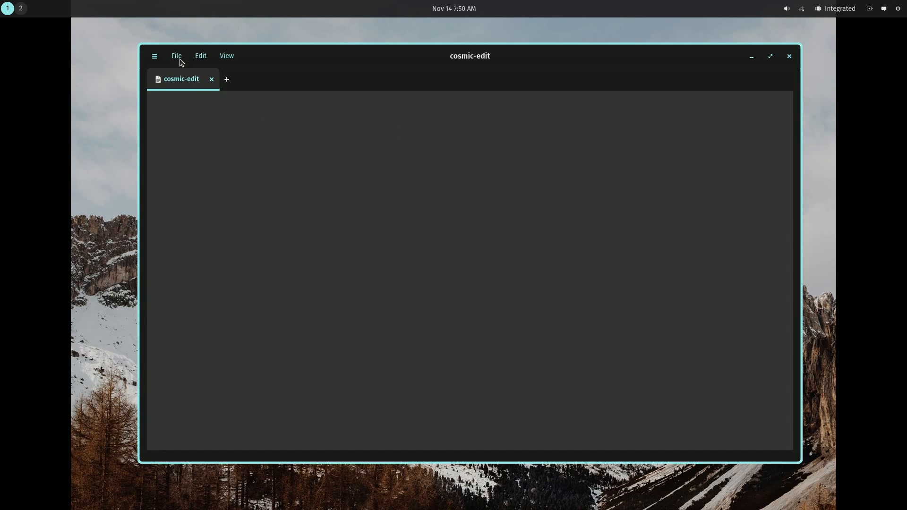
# Close the statistics panel and bring up the File menu entries.
pyautogui.click(176, 55)
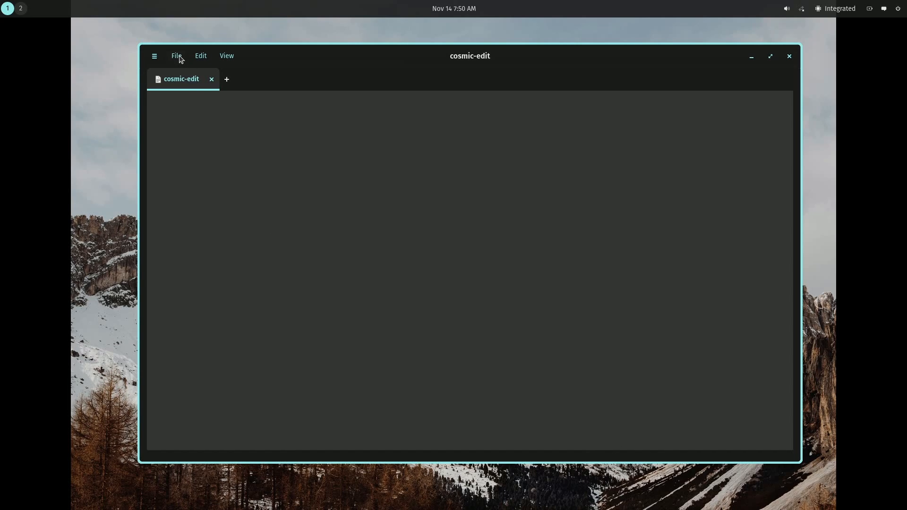
pyautogui.moveTo(661, 431)
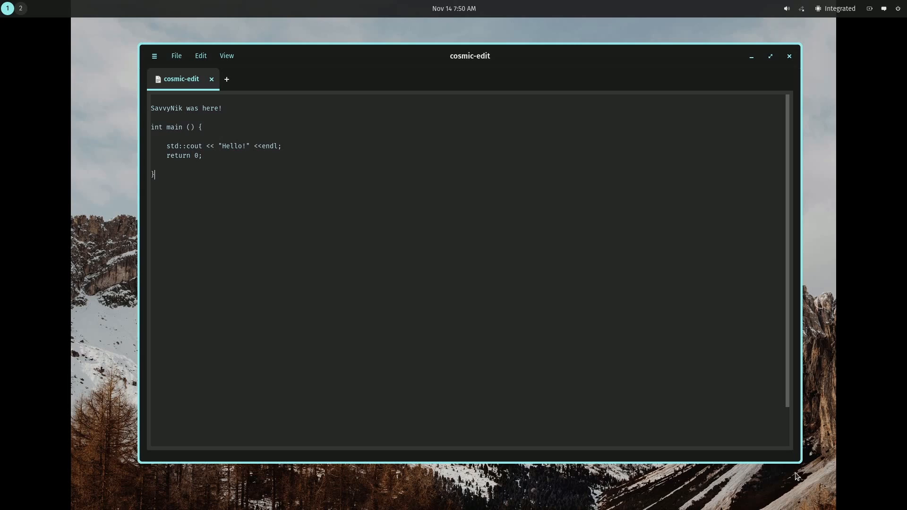
pyautogui.moveTo(388, 174)
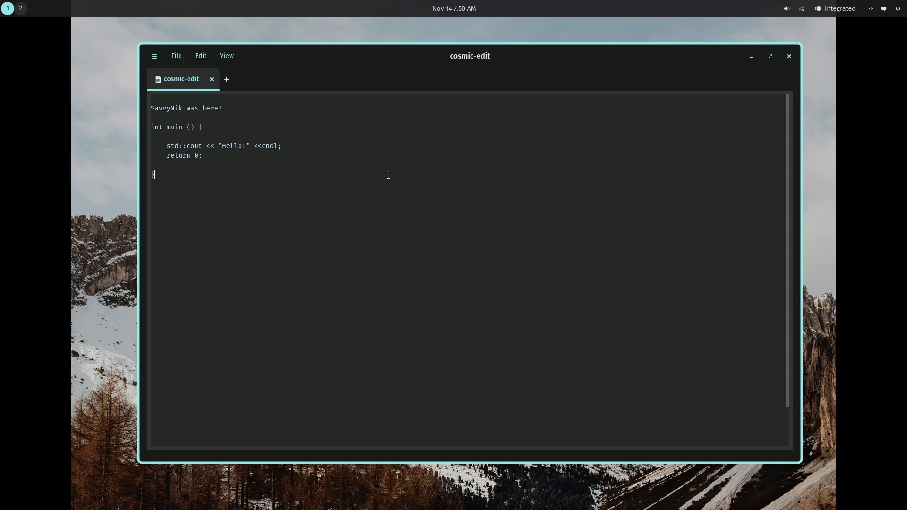
pyautogui.moveTo(220, 127)
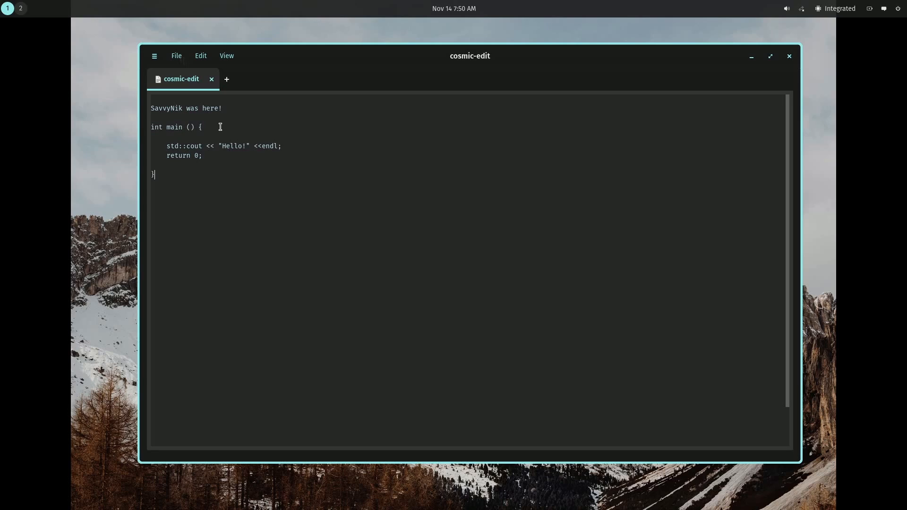
pyautogui.click(176, 56)
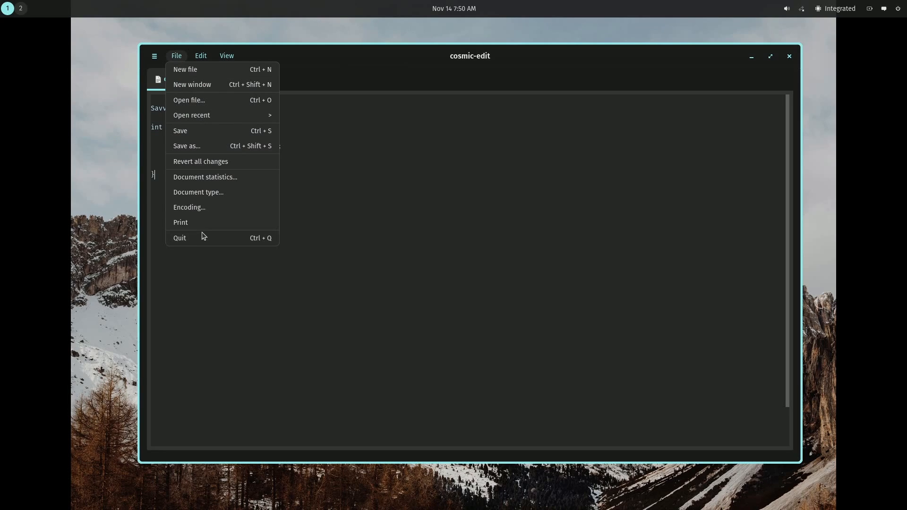
pyautogui.moveTo(197, 210)
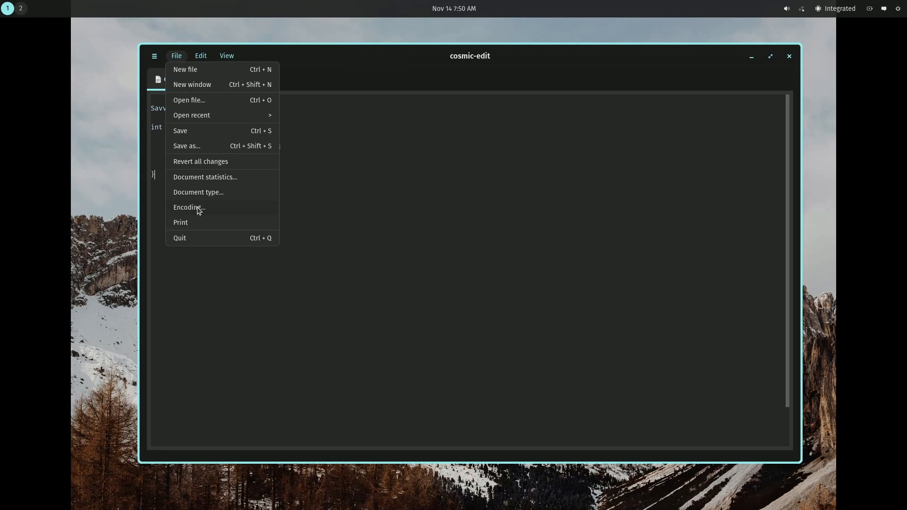
pyautogui.moveTo(207, 170)
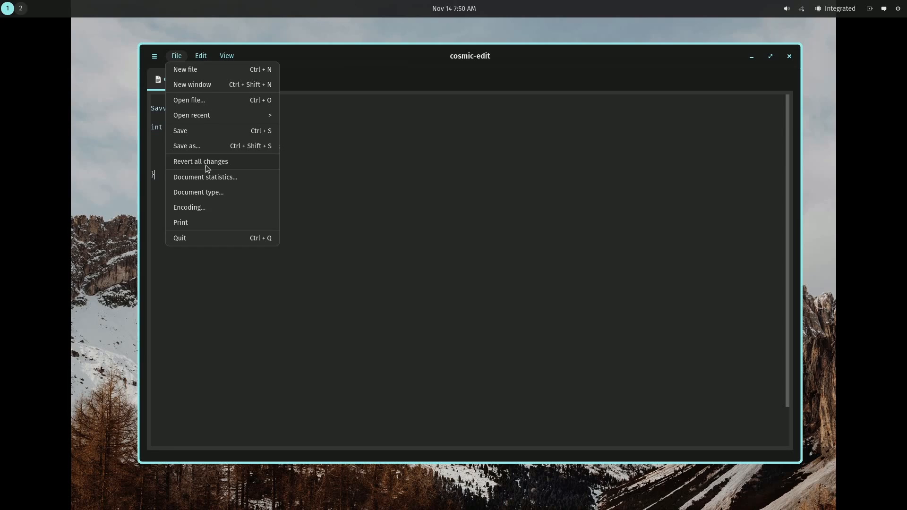
# Browse the Edit menu commands, then dismiss the menu back to the snippet.
pyautogui.click(200, 55)
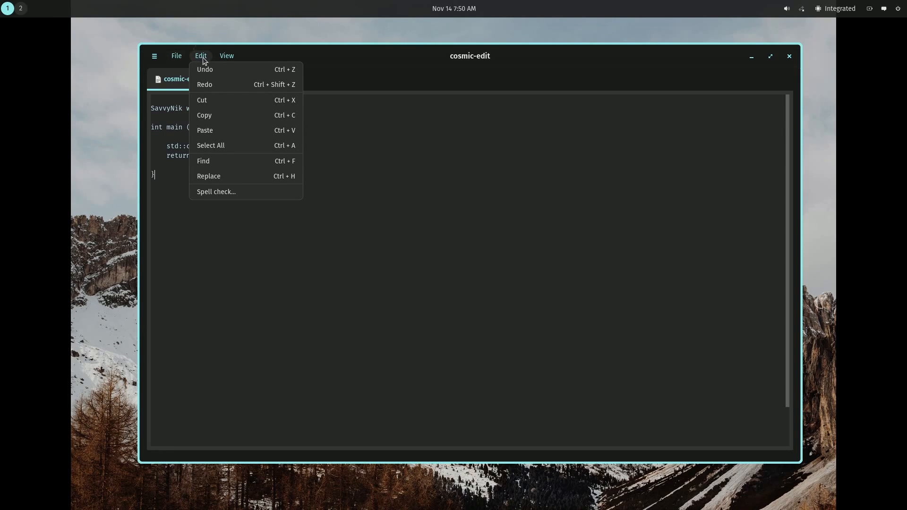
pyautogui.moveTo(229, 88)
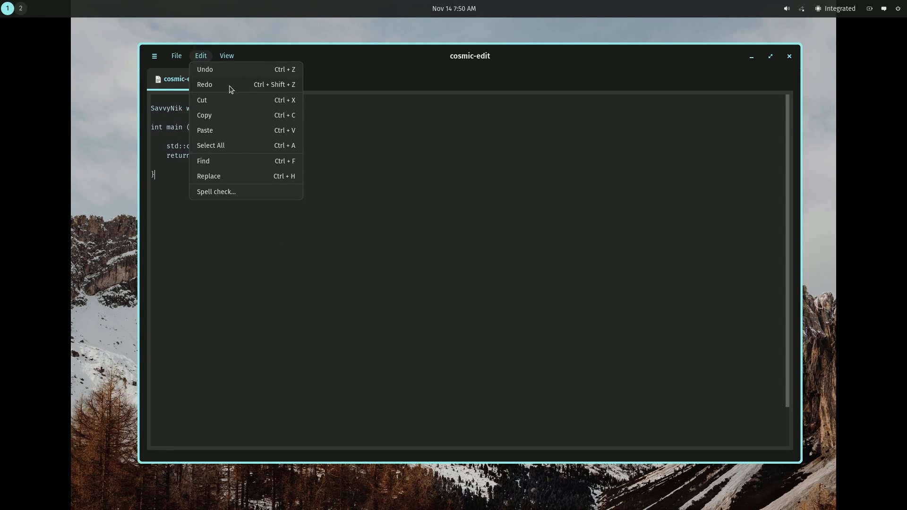
pyautogui.moveTo(239, 149)
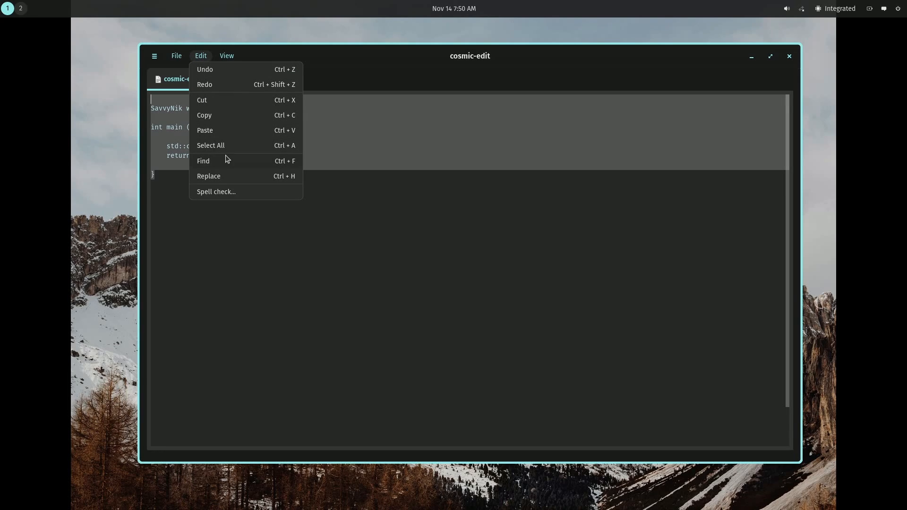
pyautogui.moveTo(231, 177)
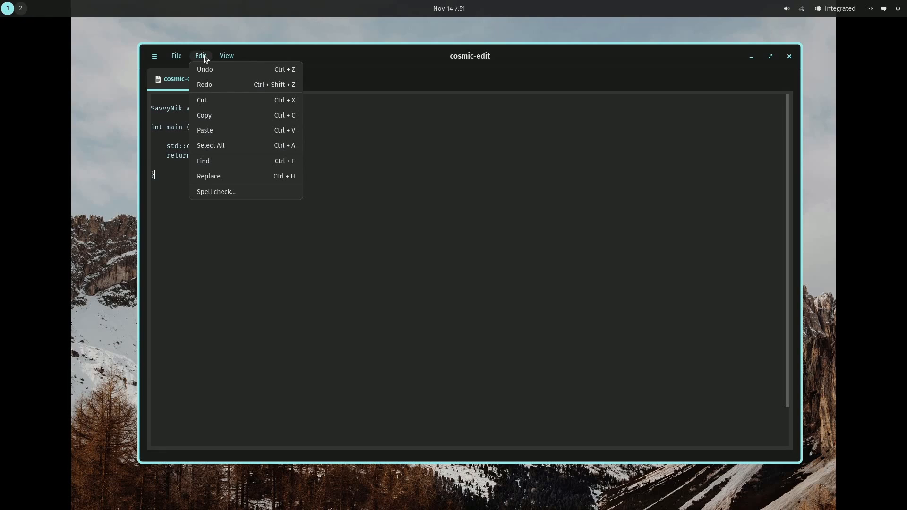
pyautogui.moveTo(254, 188)
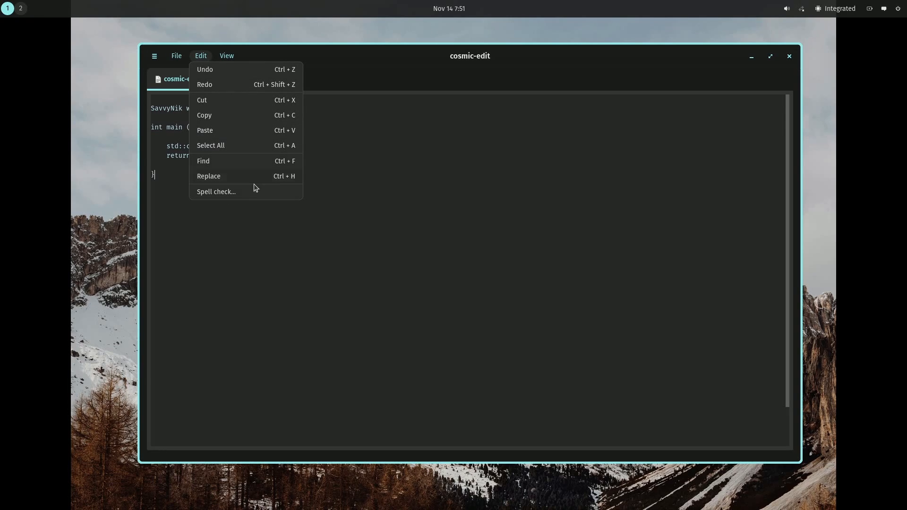
pyautogui.moveTo(211, 58)
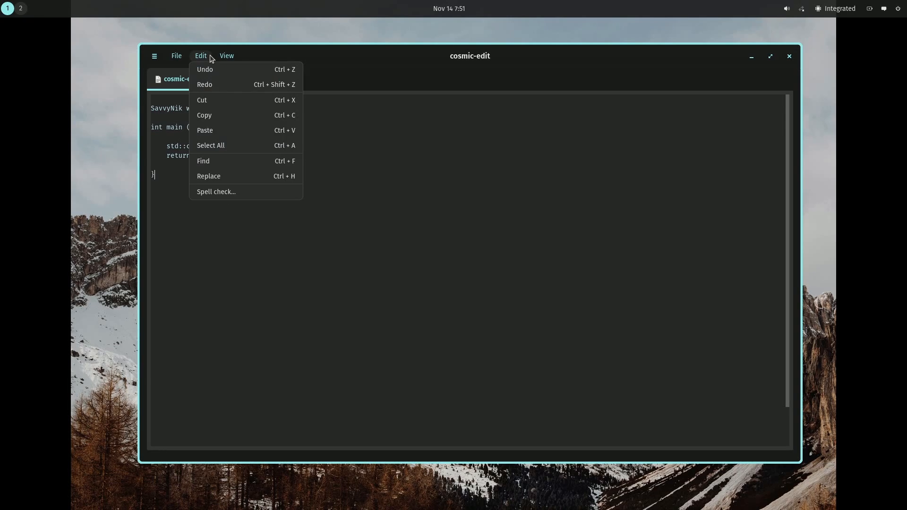
pyautogui.moveTo(235, 196)
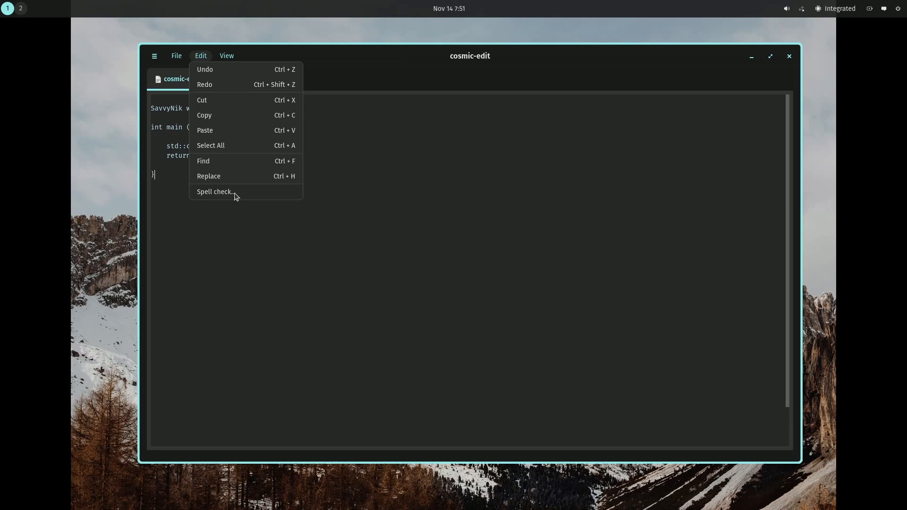
pyautogui.click(217, 183)
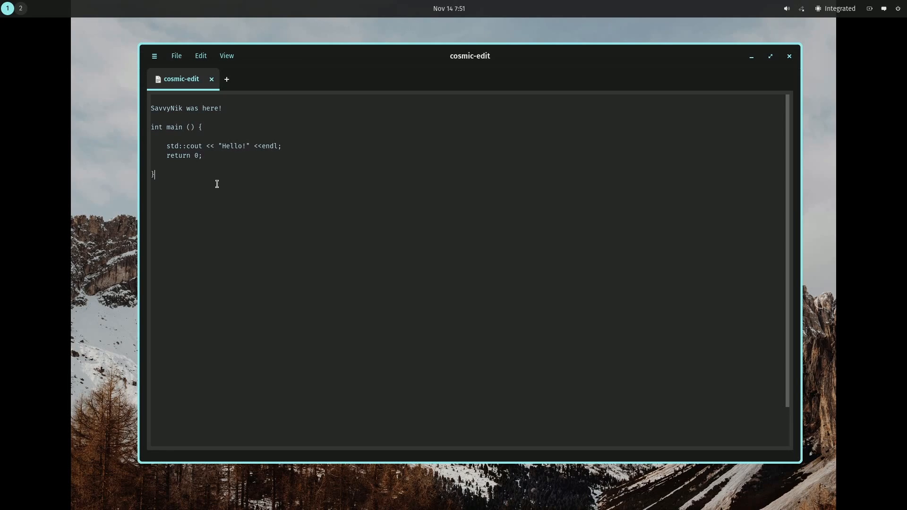
pyautogui.moveTo(227, 76)
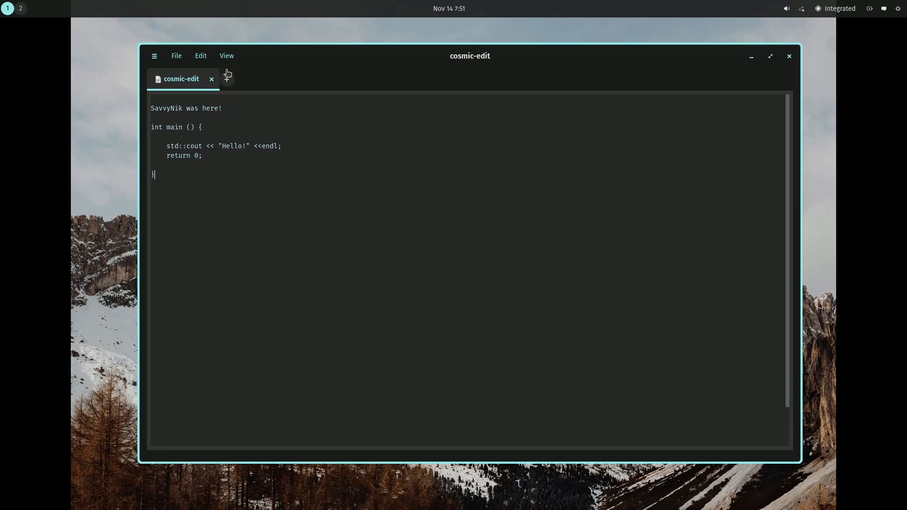
pyautogui.click(226, 55)
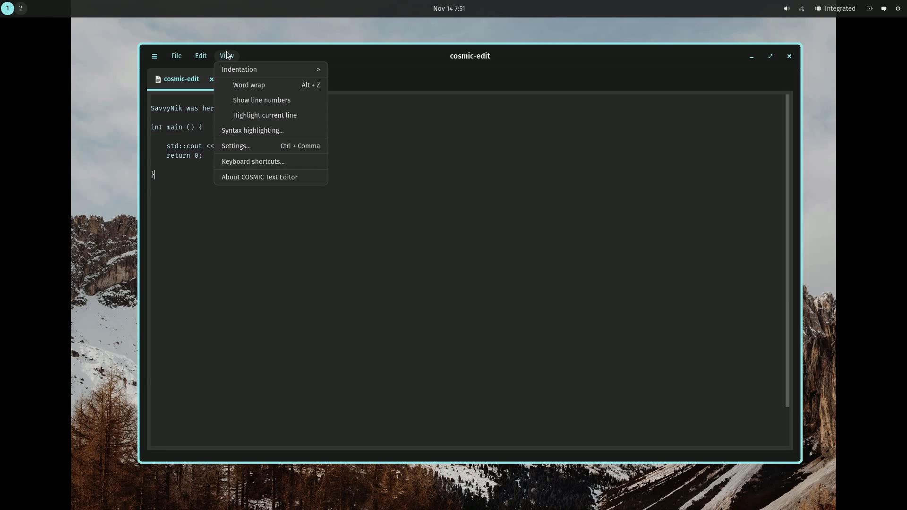
pyautogui.moveTo(239, 70)
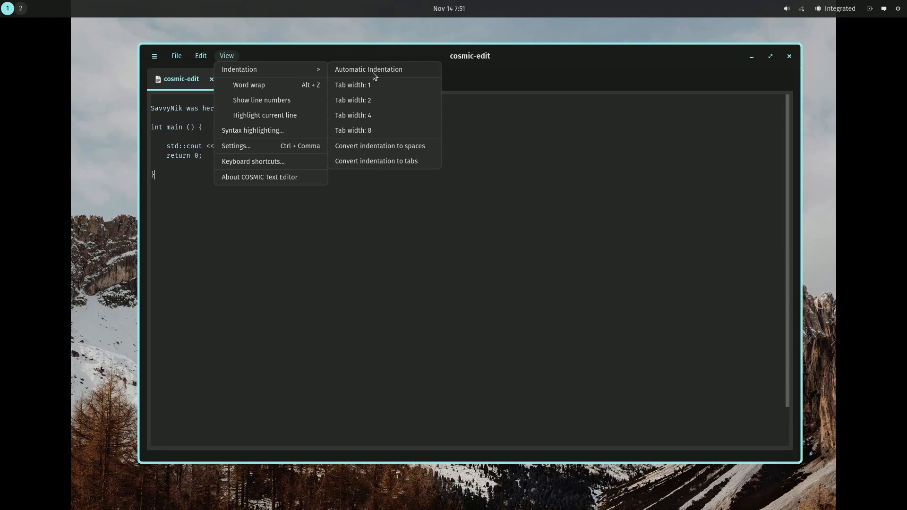
pyautogui.moveTo(369, 140)
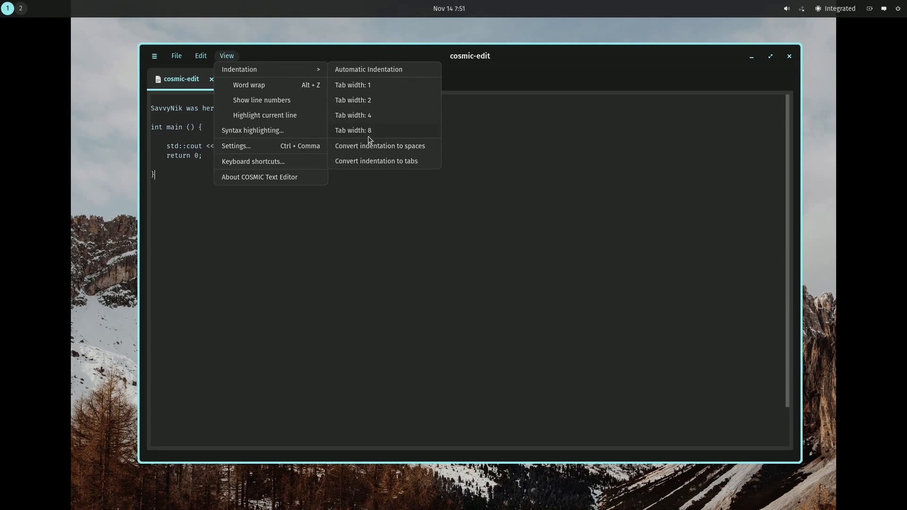
pyautogui.moveTo(383, 105)
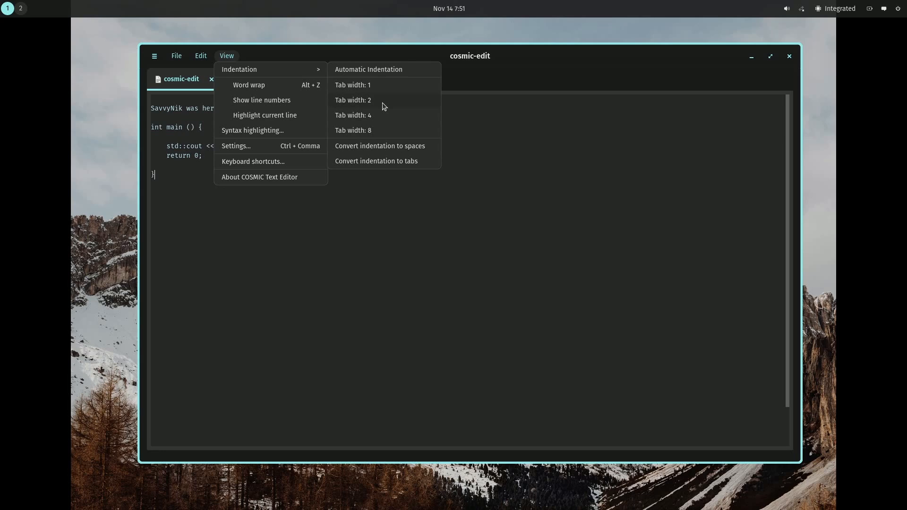
pyautogui.moveTo(377, 92)
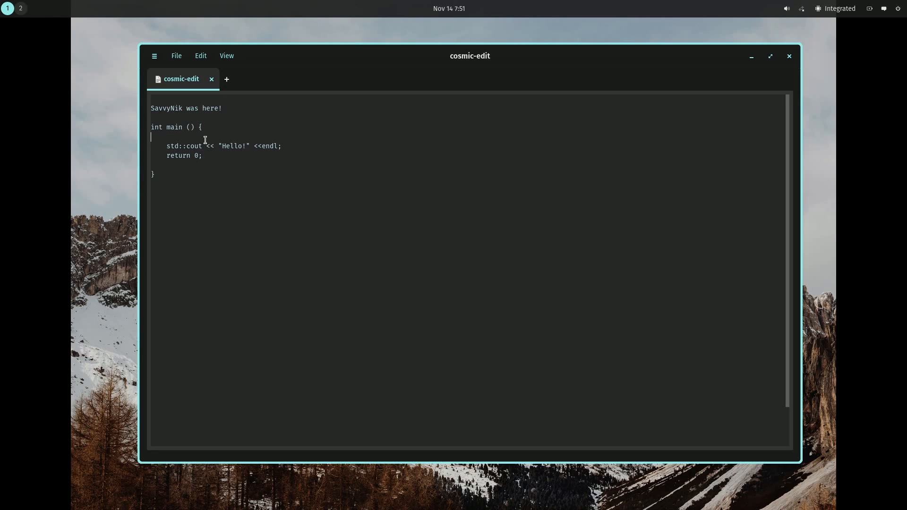
pyautogui.click(227, 56)
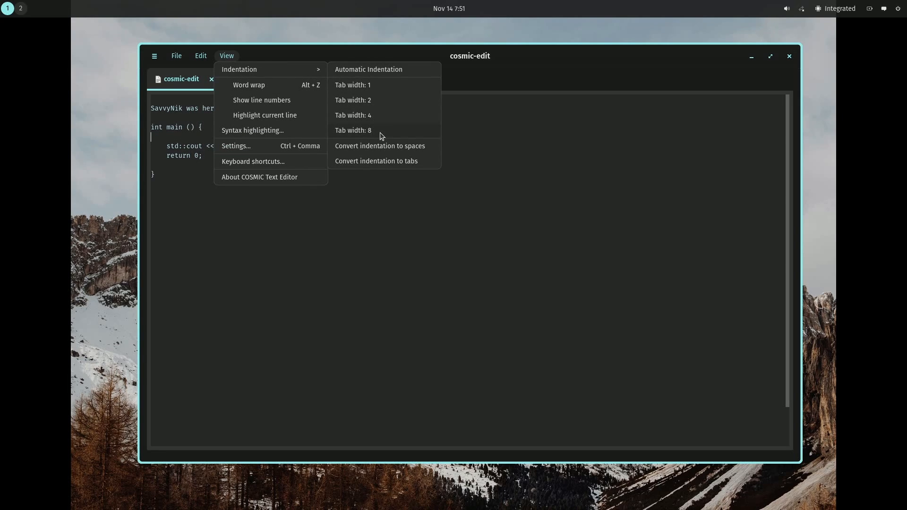
pyautogui.moveTo(238, 69)
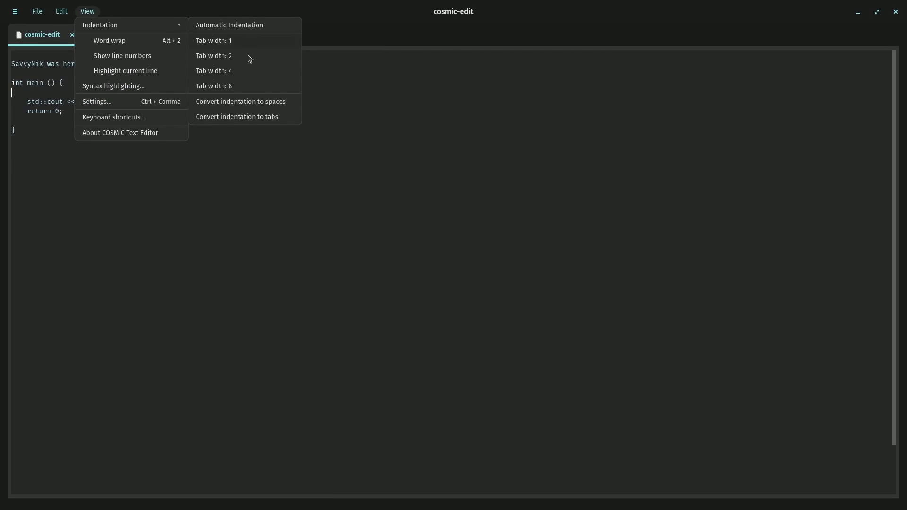
pyautogui.moveTo(224, 31)
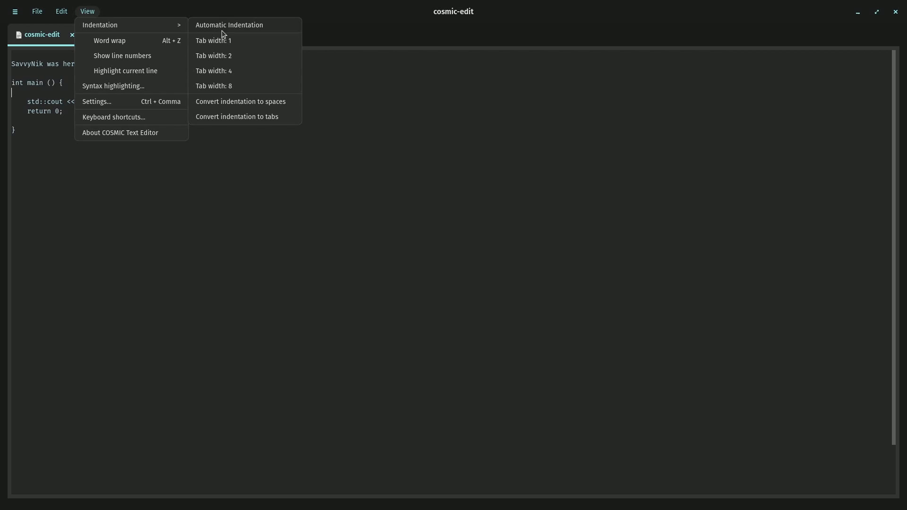
pyautogui.moveTo(239, 73)
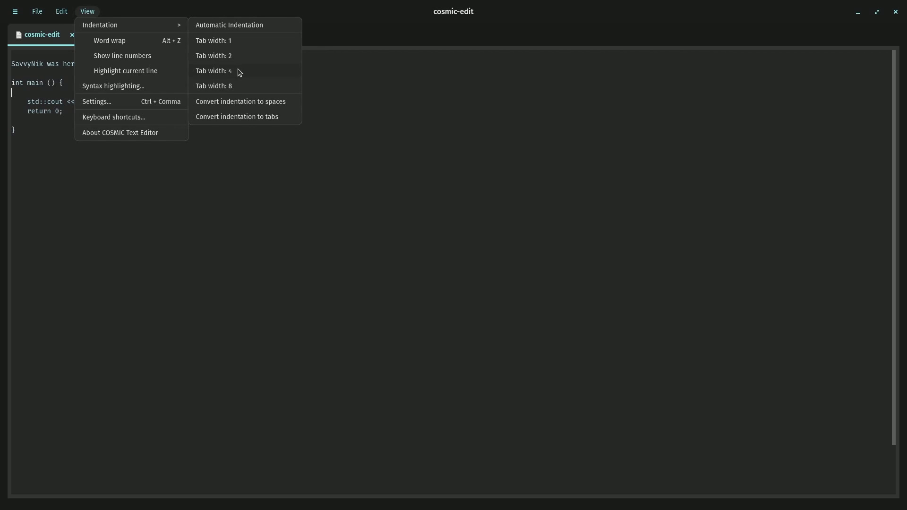
pyautogui.moveTo(267, 98)
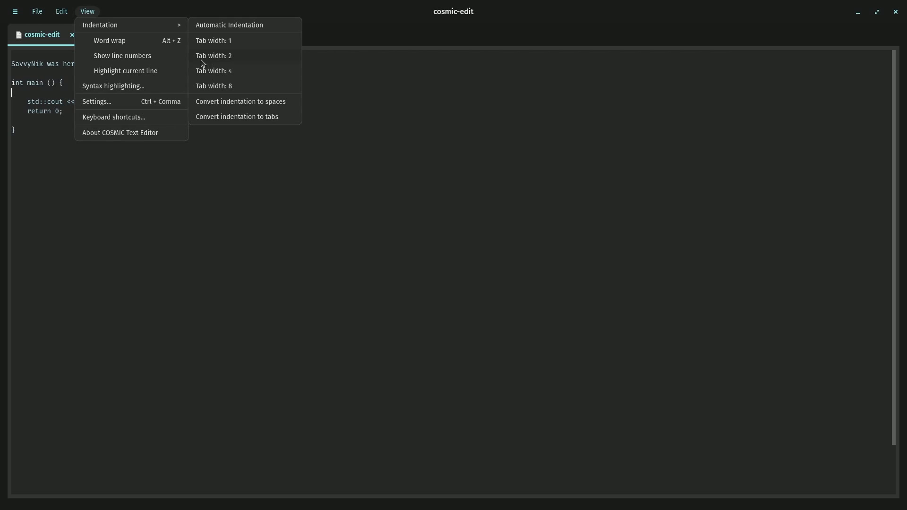
pyautogui.moveTo(157, 49)
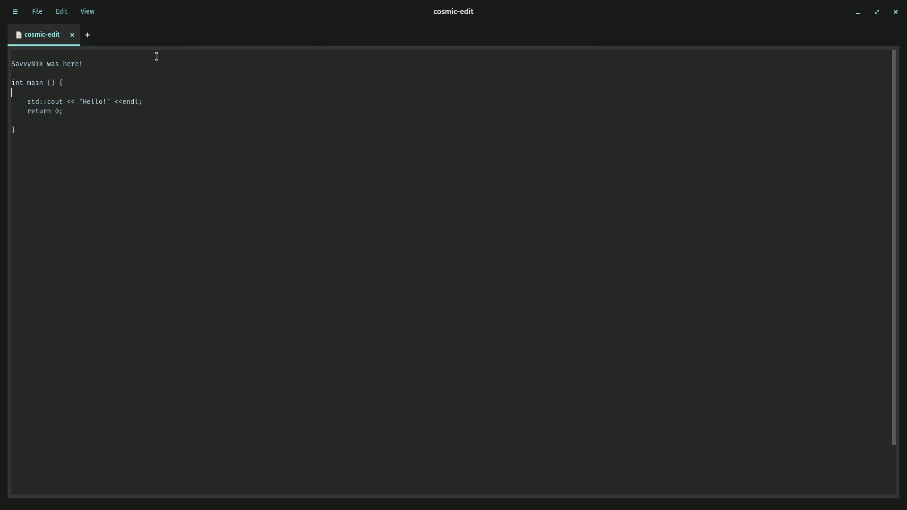
# Open Settings from the View menu, showing gruvbox-dark, Fira Mono 14px, Vim bindings off.
pyautogui.click(87, 12)
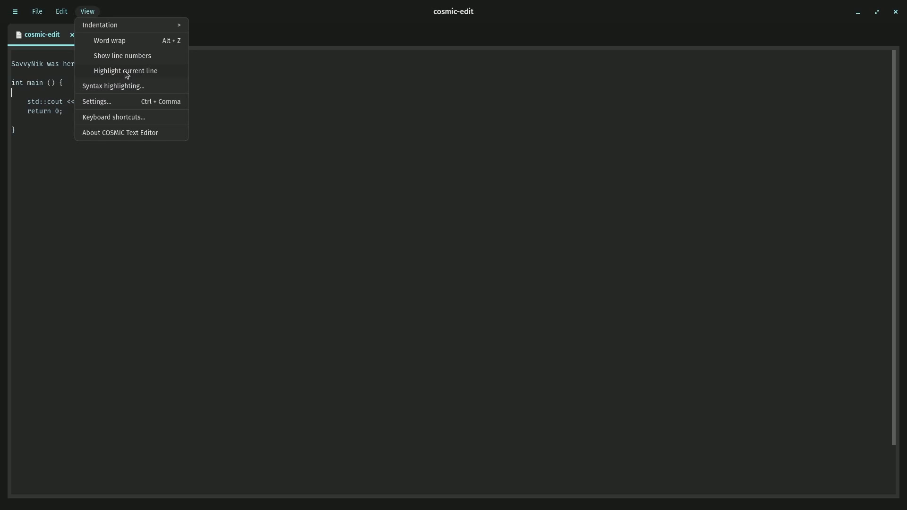
pyautogui.click(137, 129)
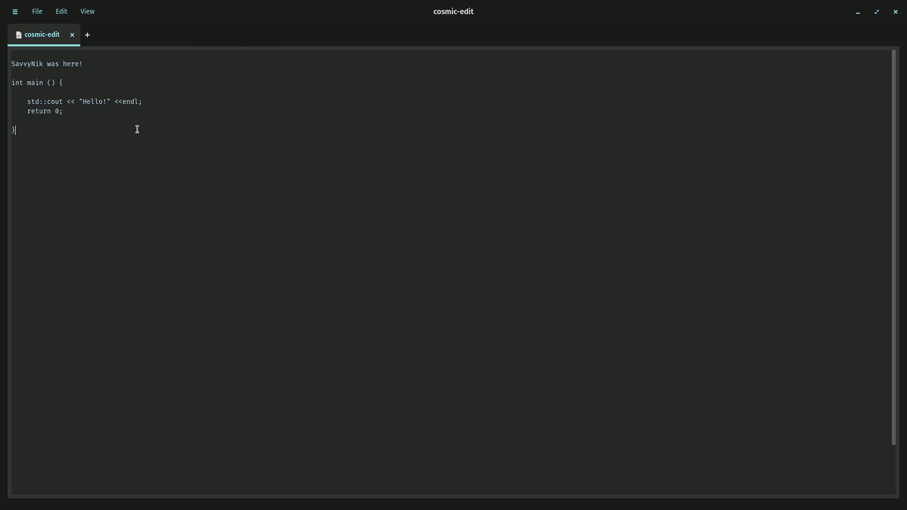
pyautogui.click(87, 12)
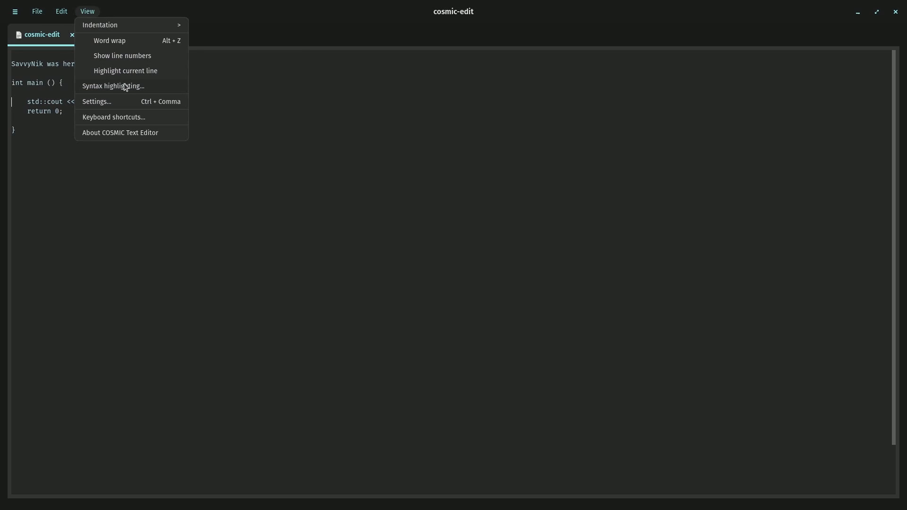
pyautogui.moveTo(171, 89)
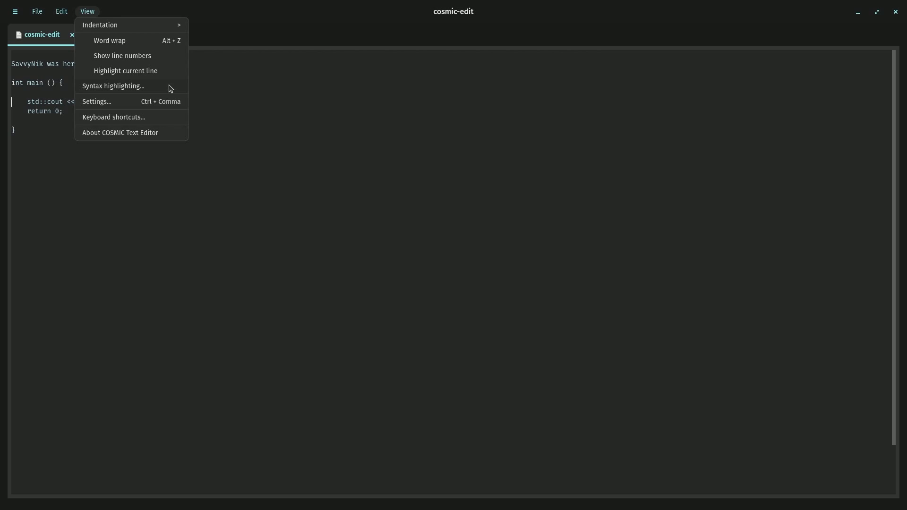
pyautogui.click(96, 101)
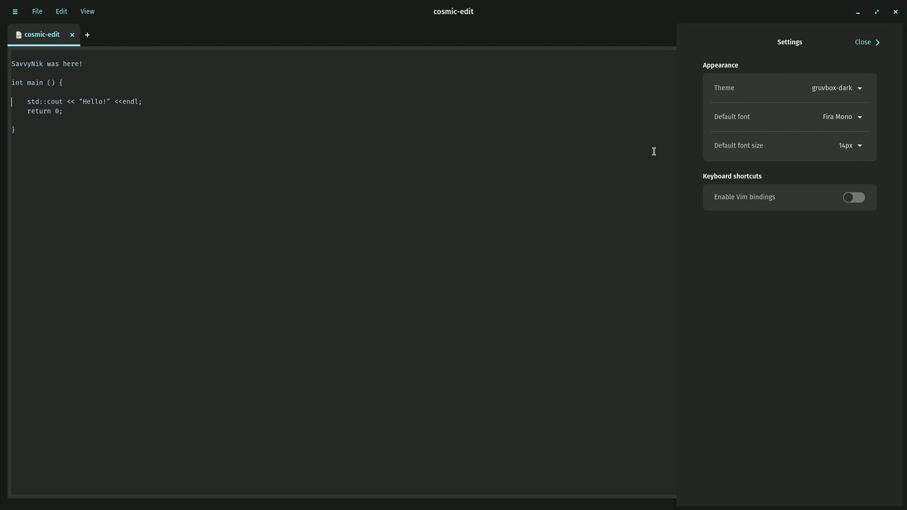
pyautogui.moveTo(856, 210)
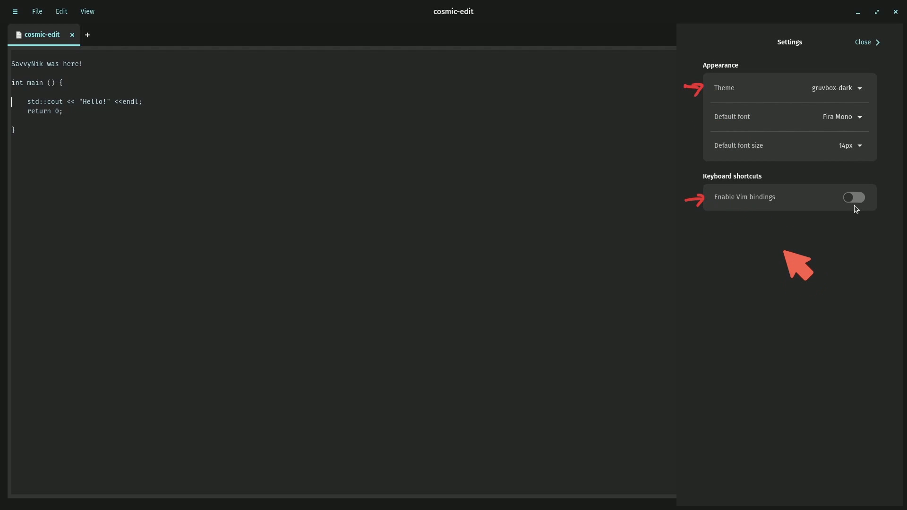
pyautogui.click(849, 88)
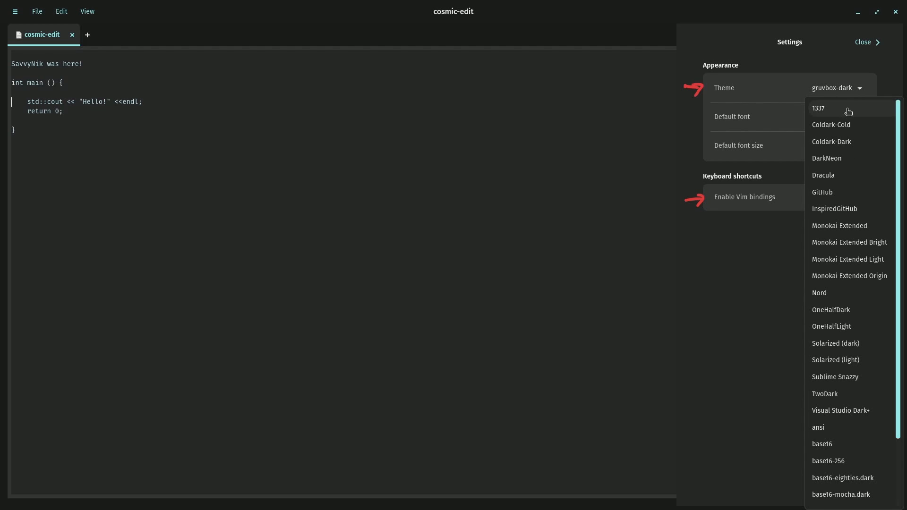
pyautogui.scroll(-3)
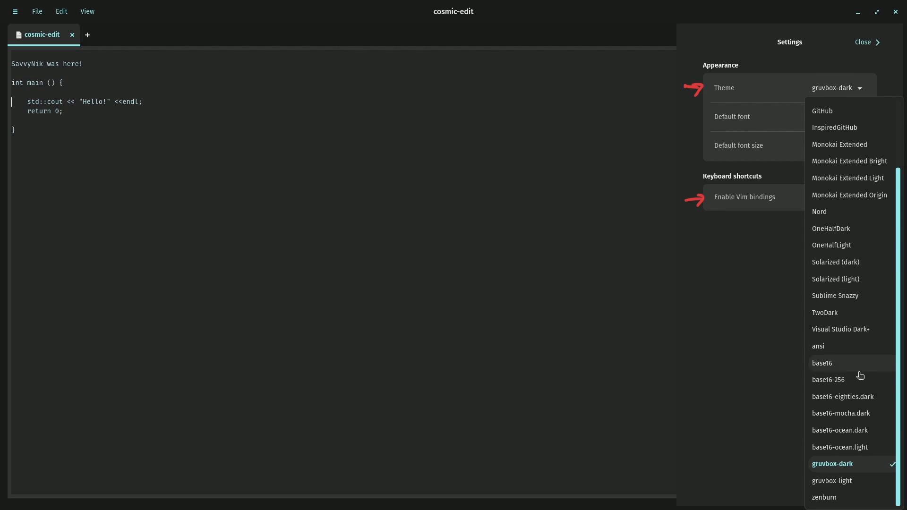
pyautogui.click(840, 329)
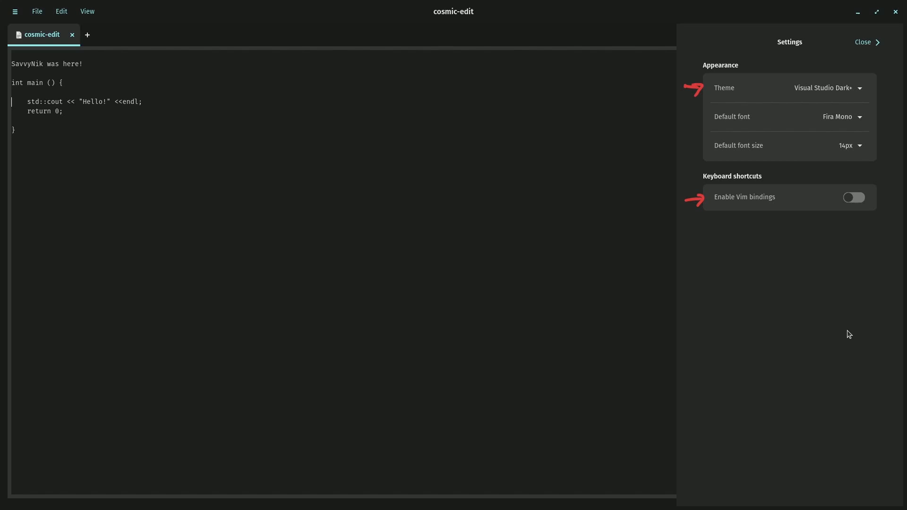
pyautogui.click(828, 88)
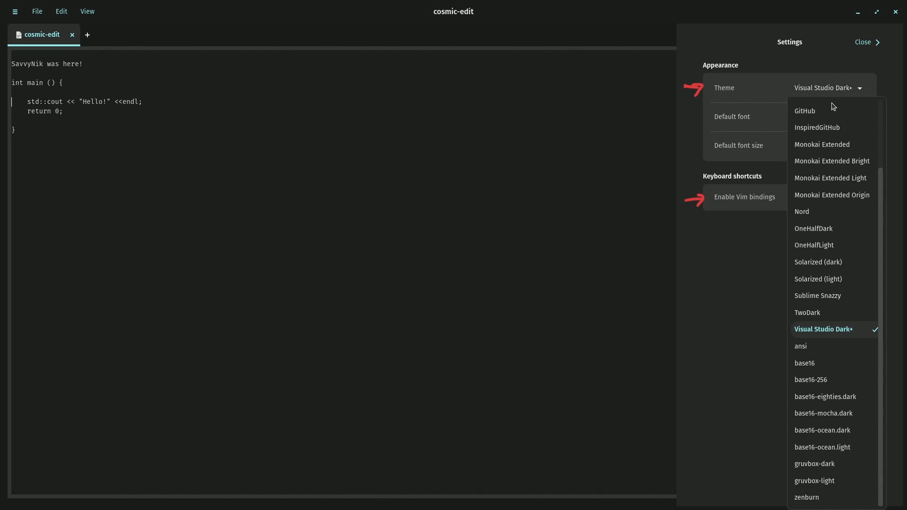
pyautogui.click(804, 110)
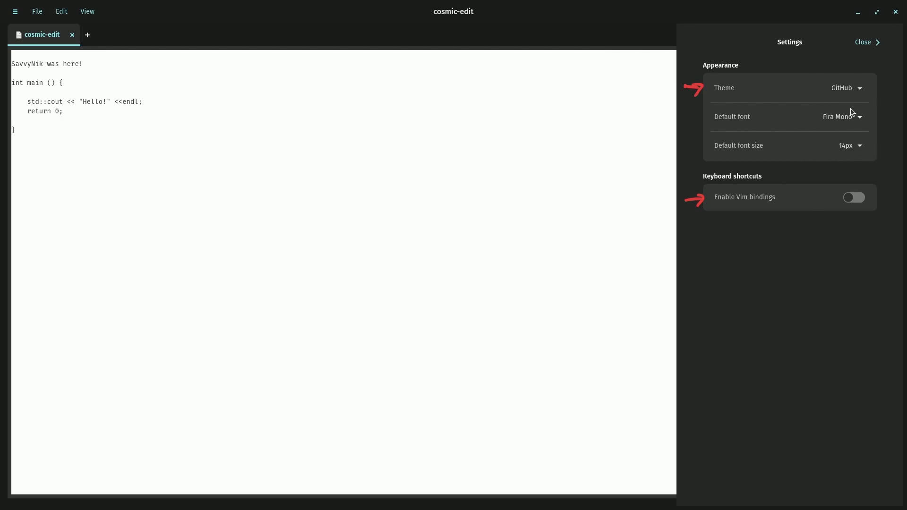
pyautogui.click(846, 88)
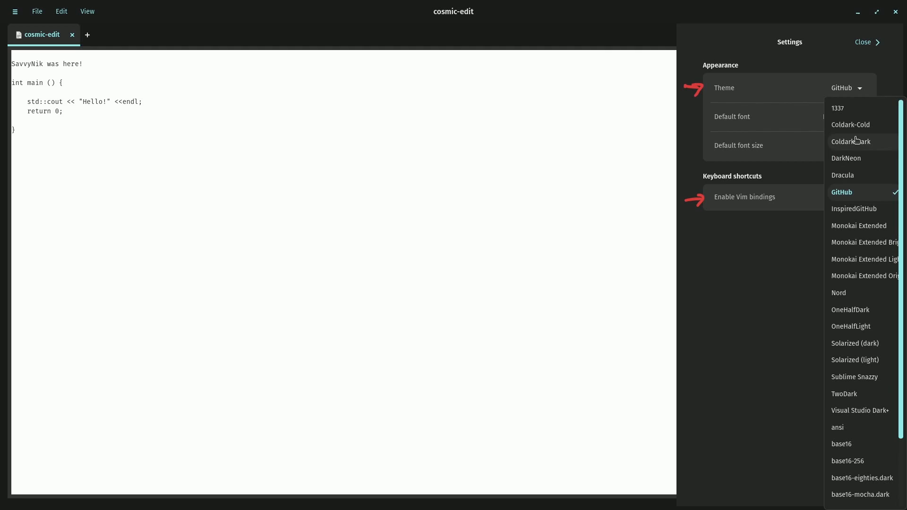
pyautogui.click(837, 108)
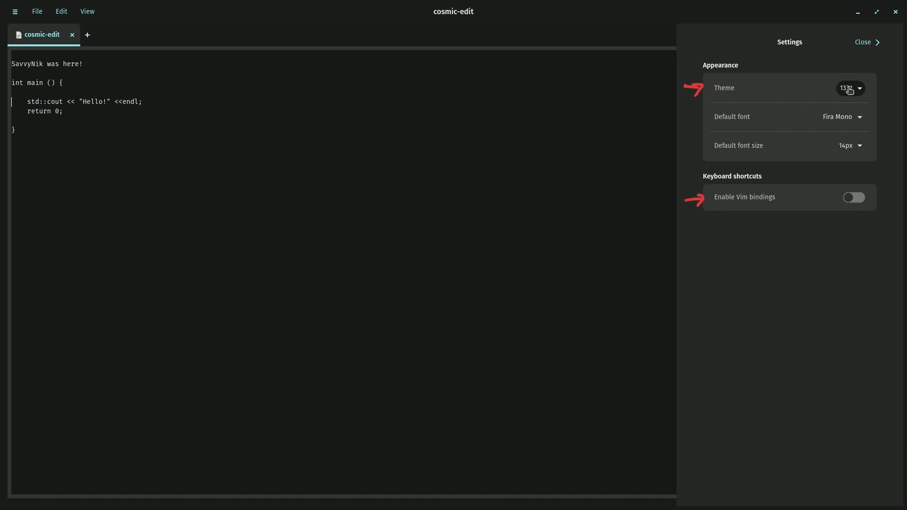
pyautogui.click(848, 88)
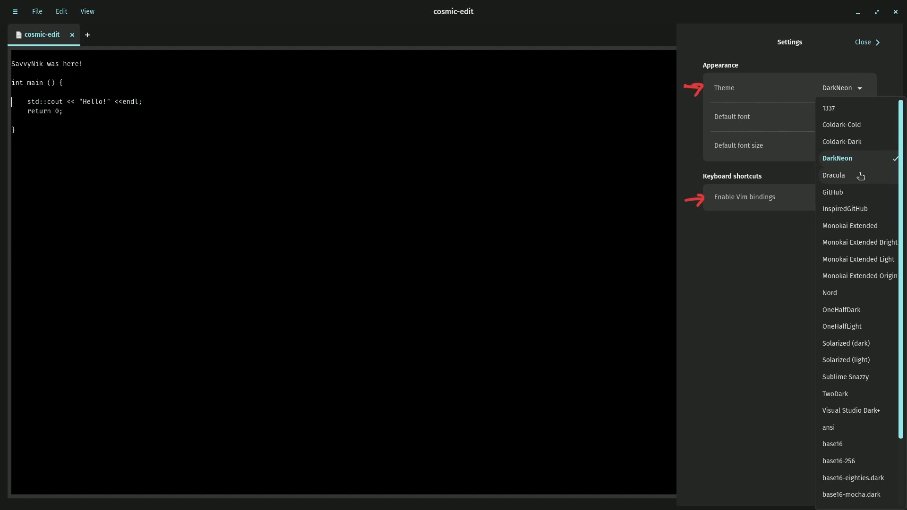
pyautogui.click(833, 175)
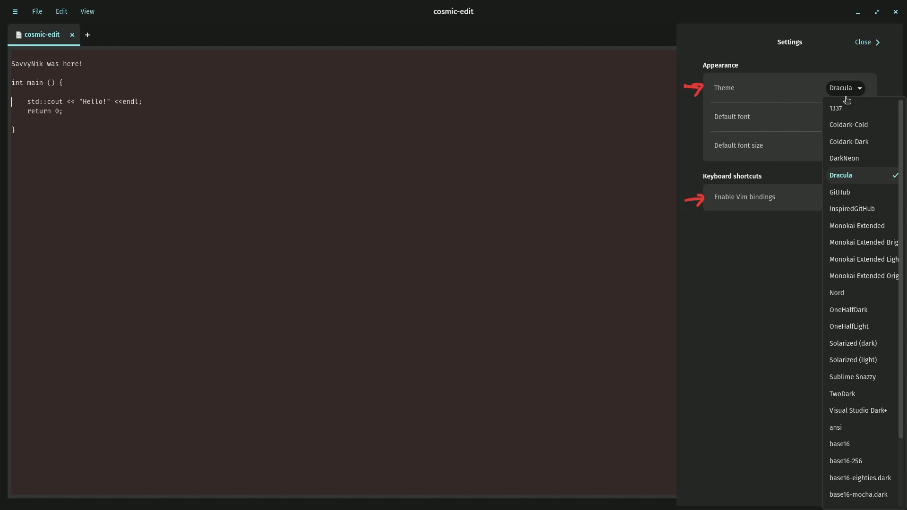
pyautogui.click(842, 393)
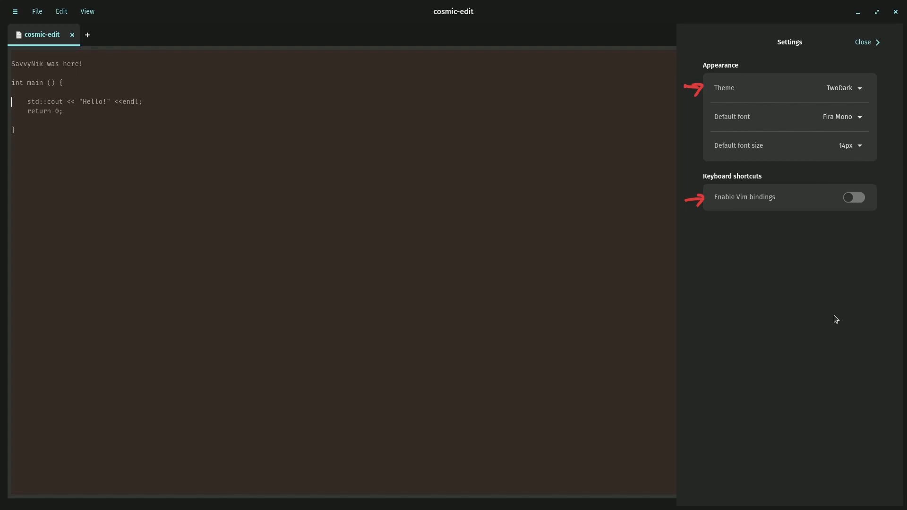
pyautogui.click(844, 88)
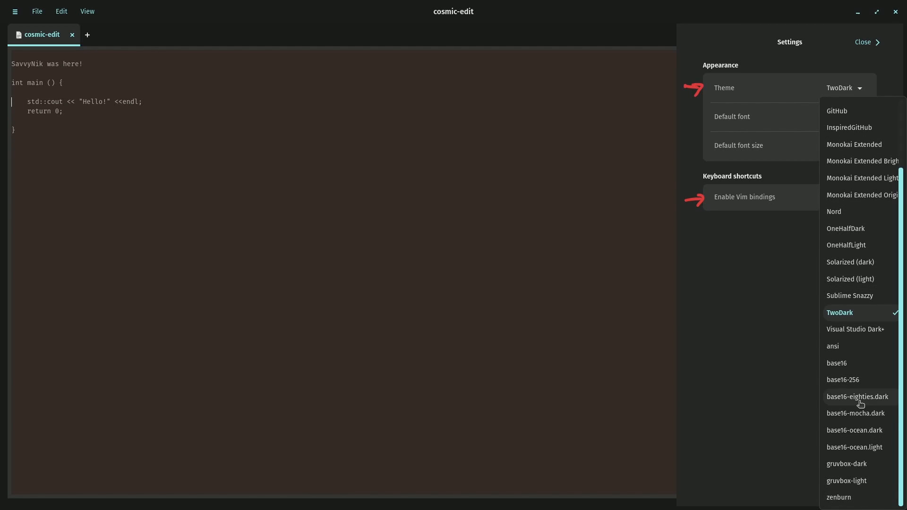
pyautogui.click(846, 464)
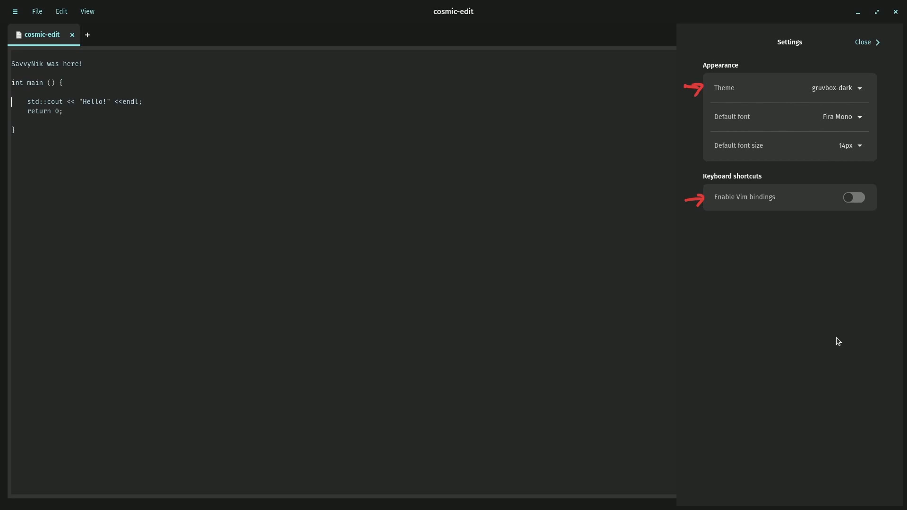
pyautogui.moveTo(859, 279)
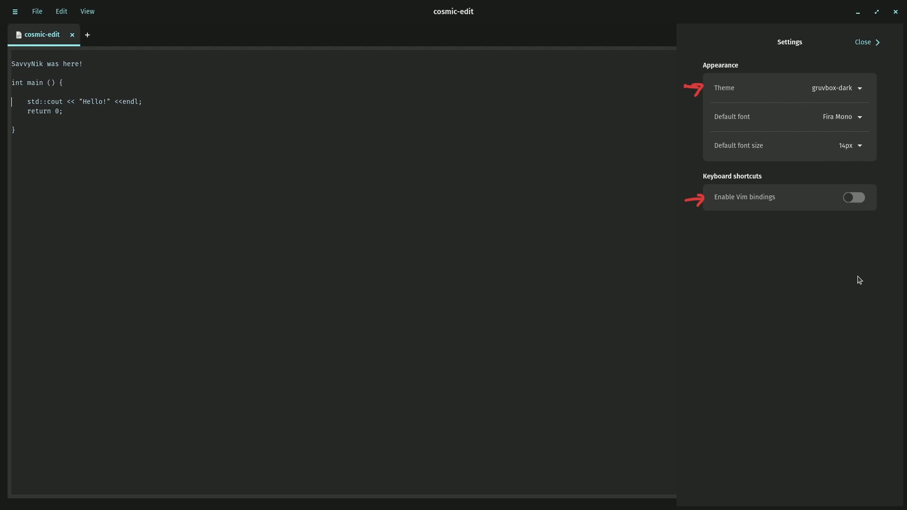
pyautogui.click(835, 88)
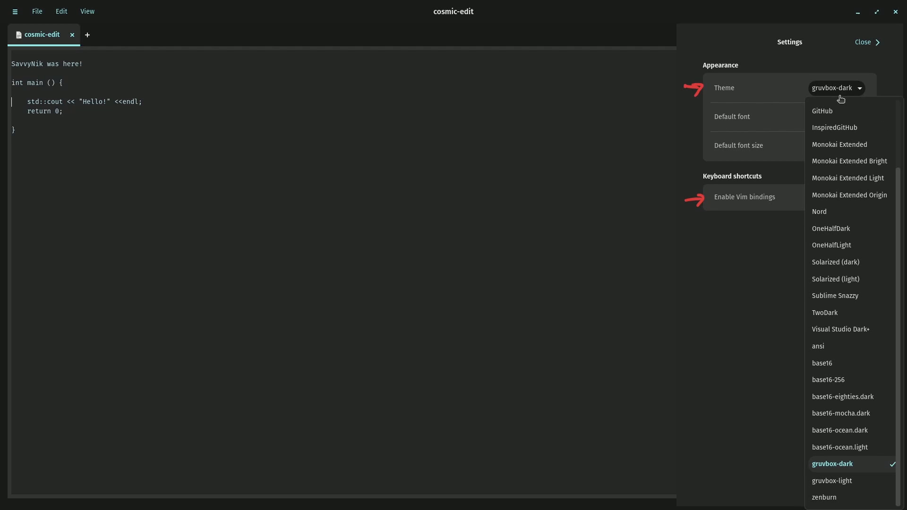
# Switch the theme to Monokai Extended after briefly trying Sublime Snazzy.
pyautogui.click(835, 296)
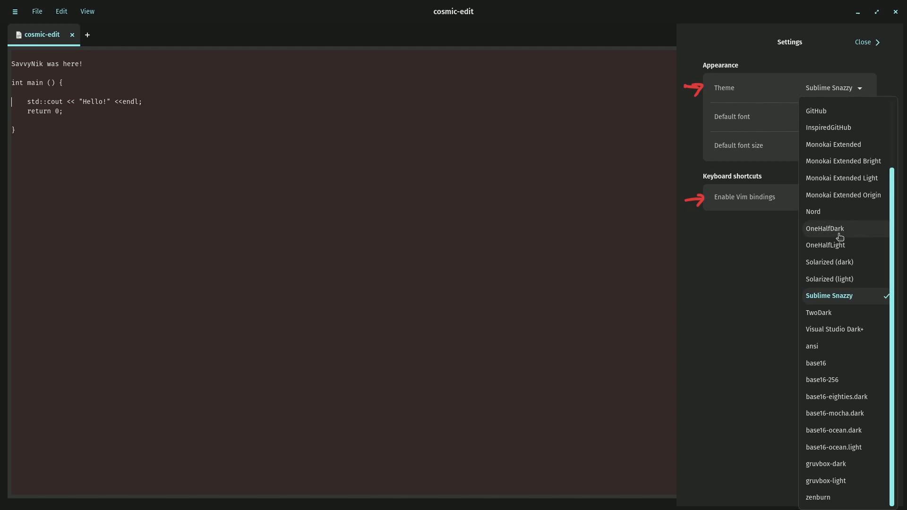
pyautogui.click(833, 144)
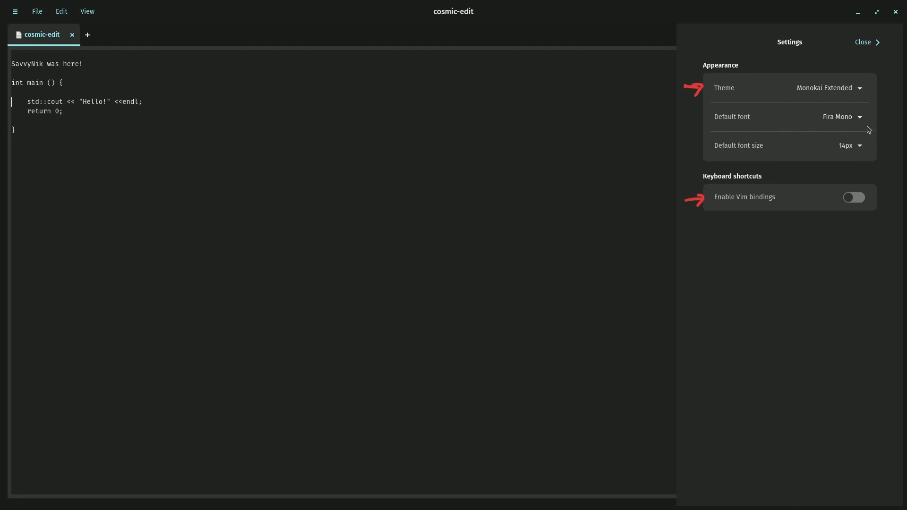
pyautogui.click(842, 117)
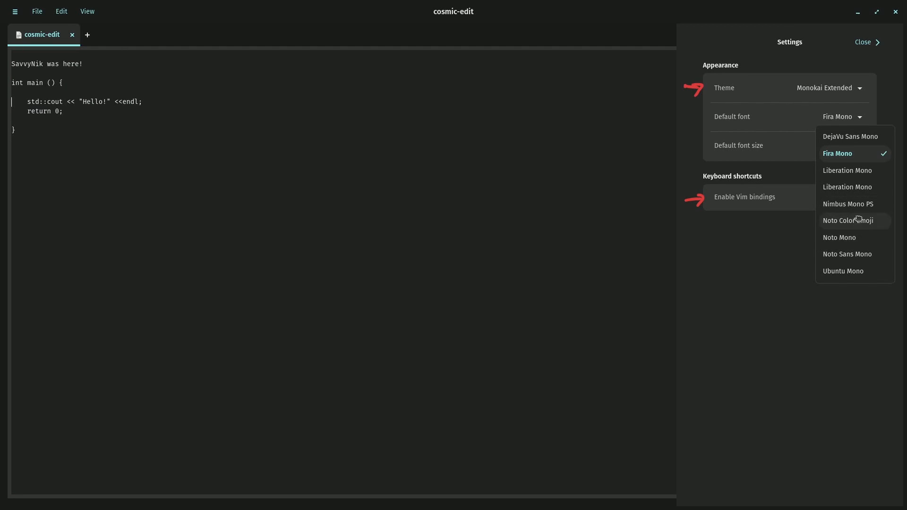
# Try Noto Mono, Noto Color Emoji, Liberation Mono and Fira Mono, settling on Ubuntu Mono.
pyautogui.click(839, 238)
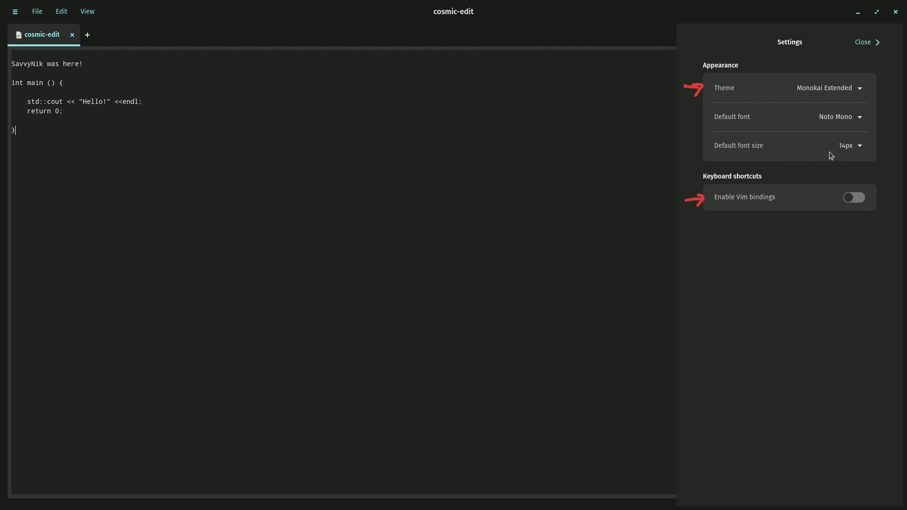
pyautogui.click(840, 116)
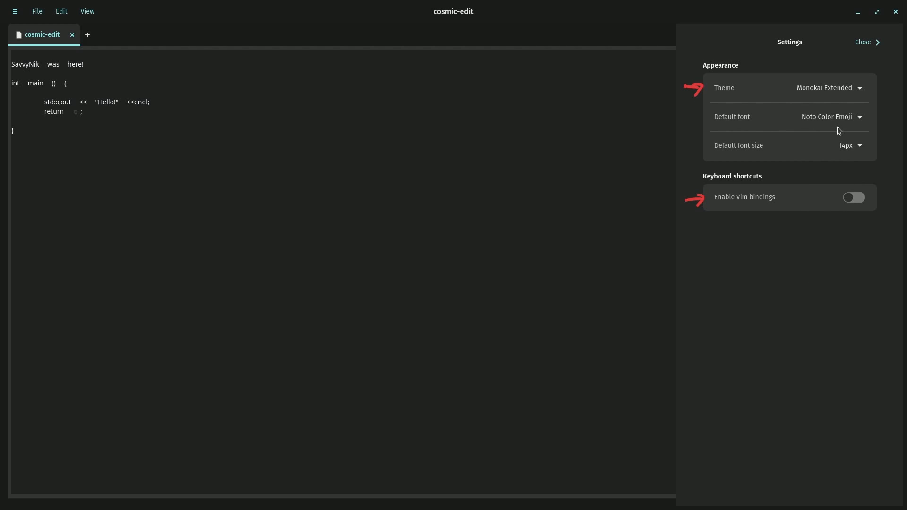
pyautogui.click(831, 116)
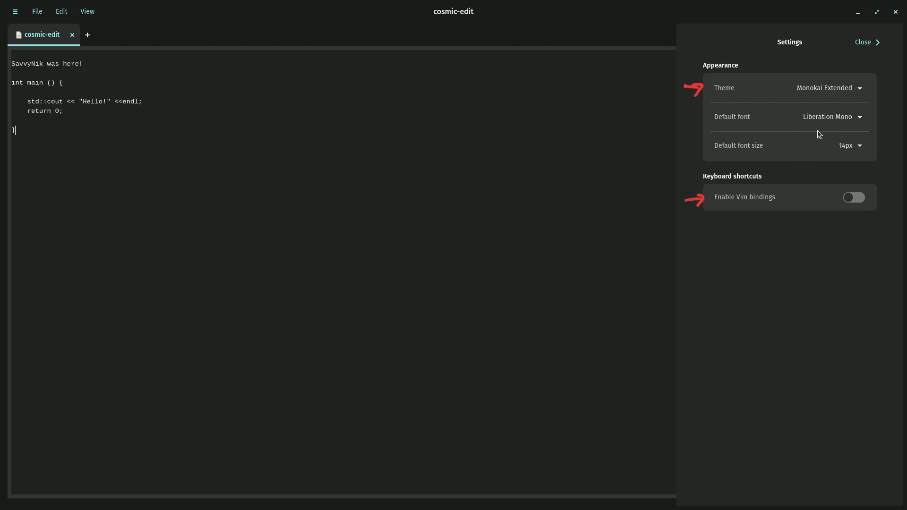
pyautogui.click(841, 117)
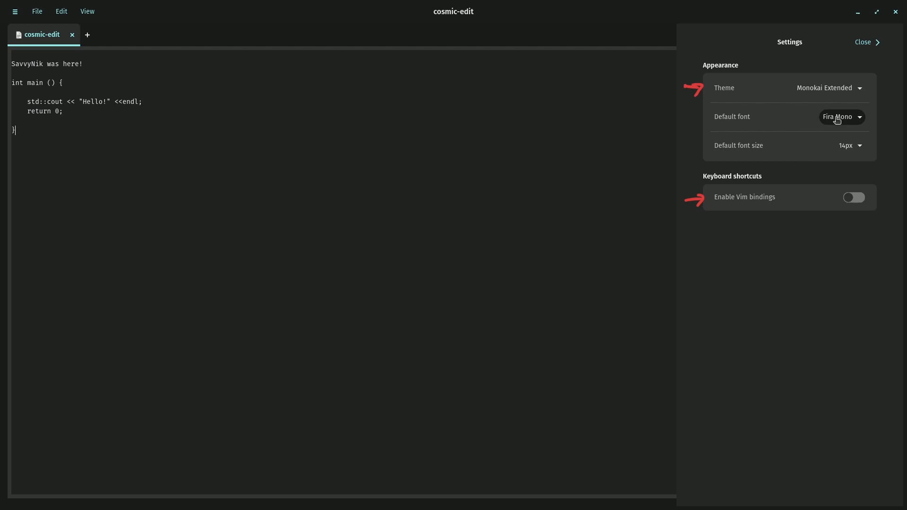
pyautogui.click(842, 117)
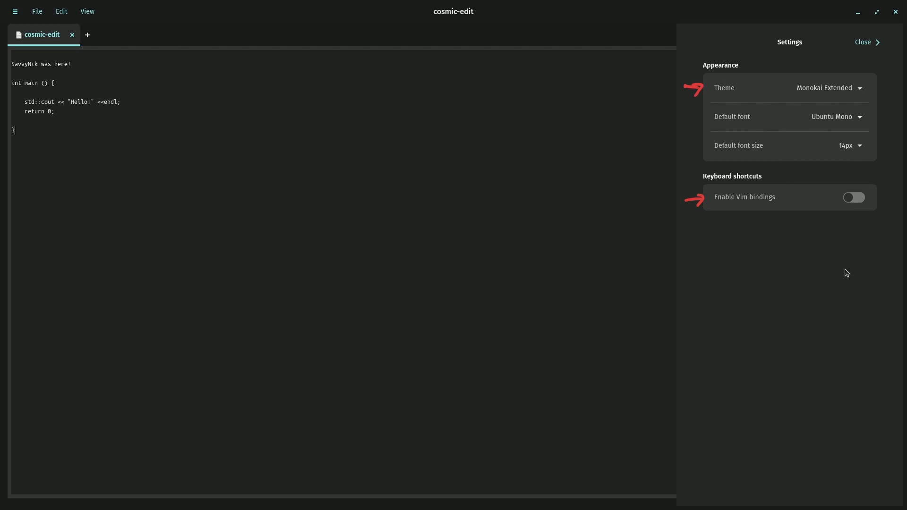
# Set the default font size to 20px and the default font to Noto Mono.
pyautogui.click(850, 145)
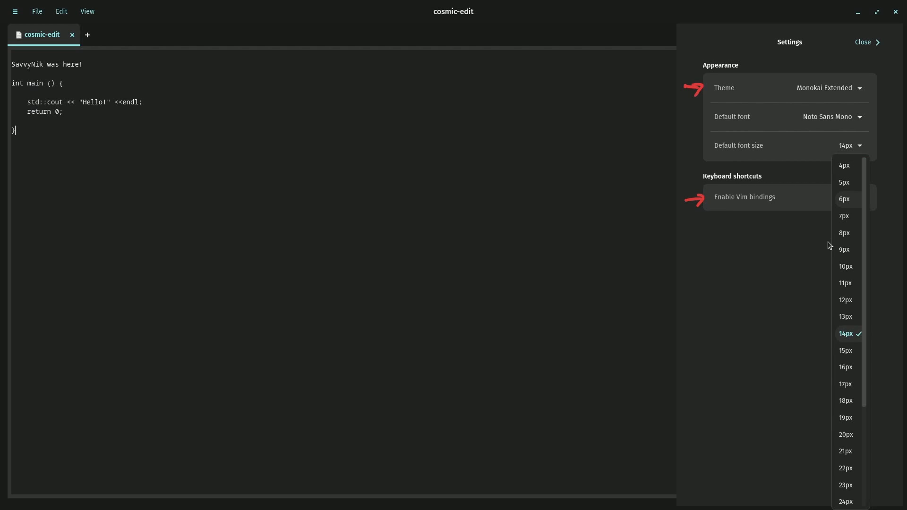
pyautogui.scroll(-3)
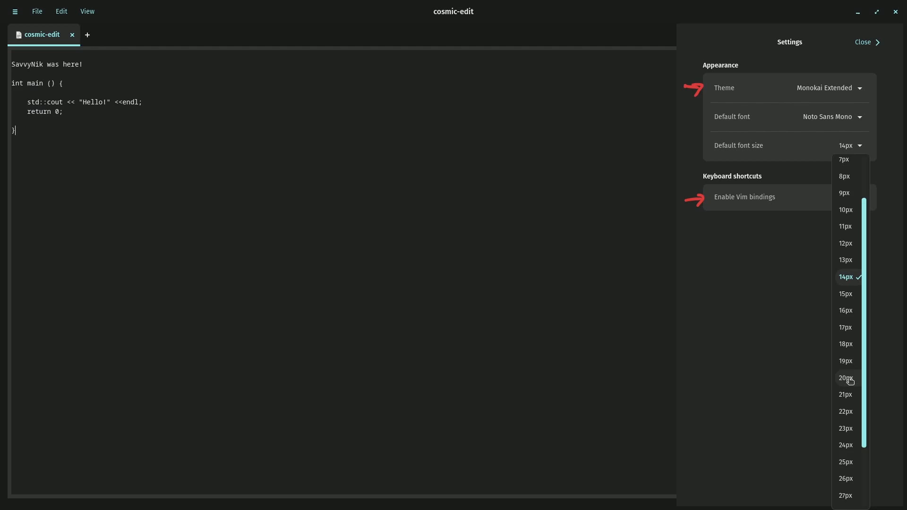
pyautogui.click(846, 377)
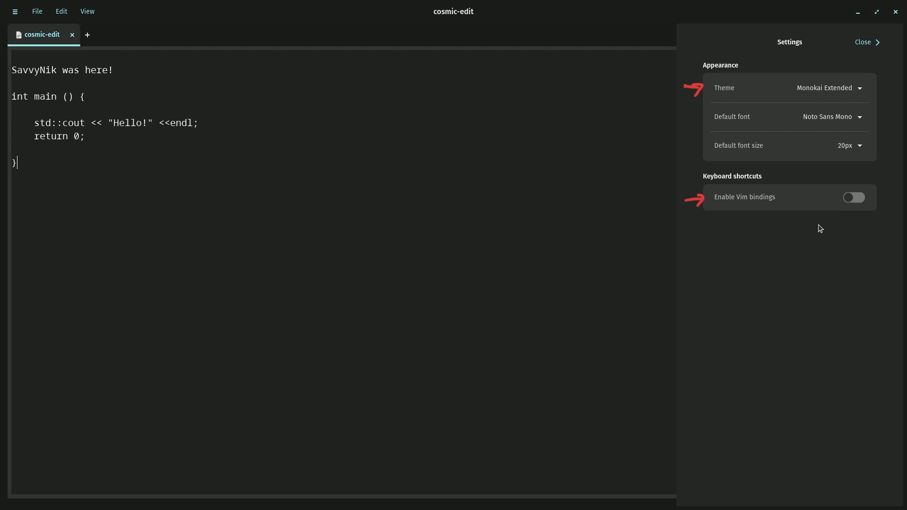
pyautogui.moveTo(820, 238)
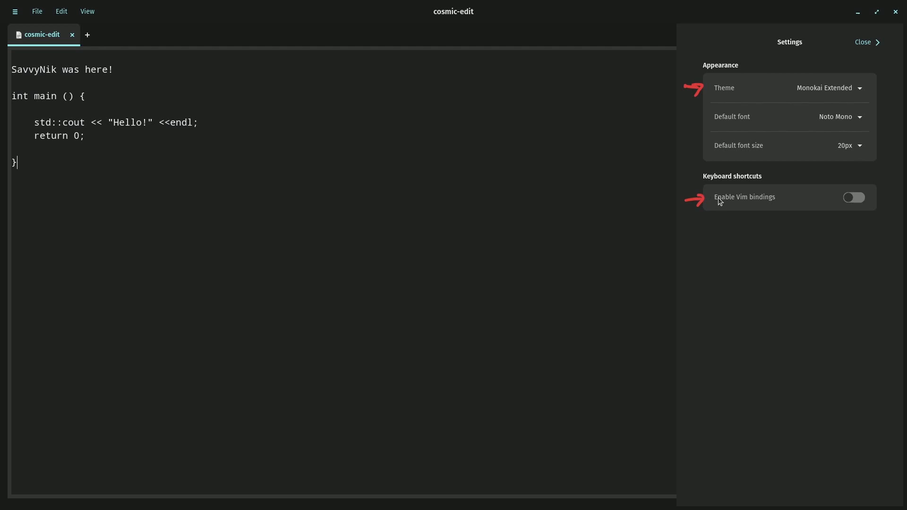
pyautogui.moveTo(774, 227)
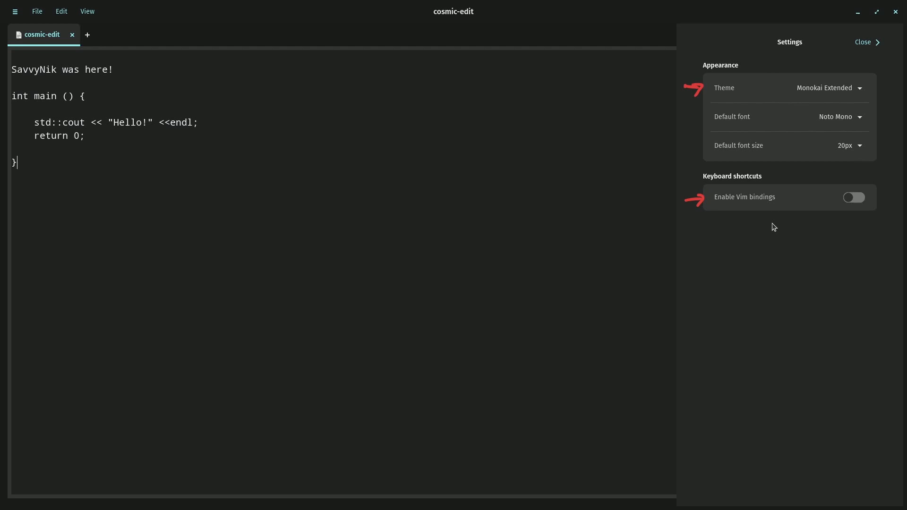
pyautogui.moveTo(883, 258)
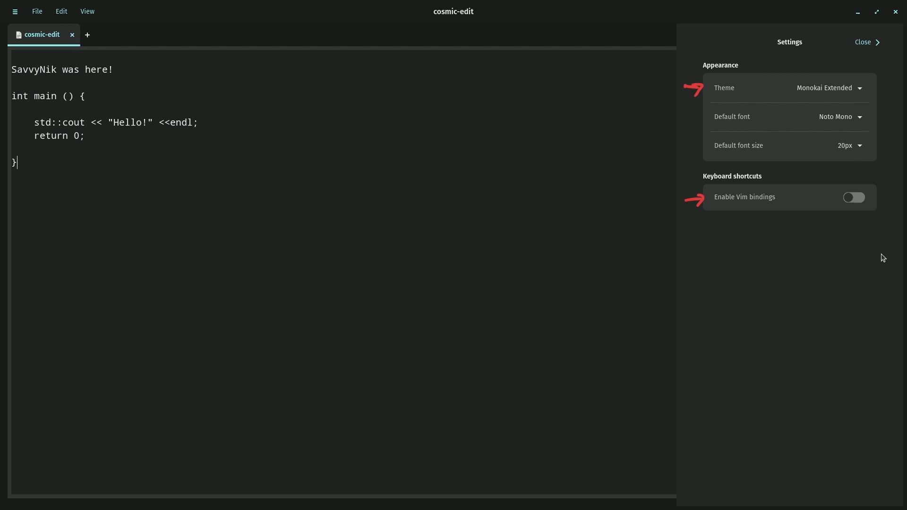
pyautogui.moveTo(836, 238)
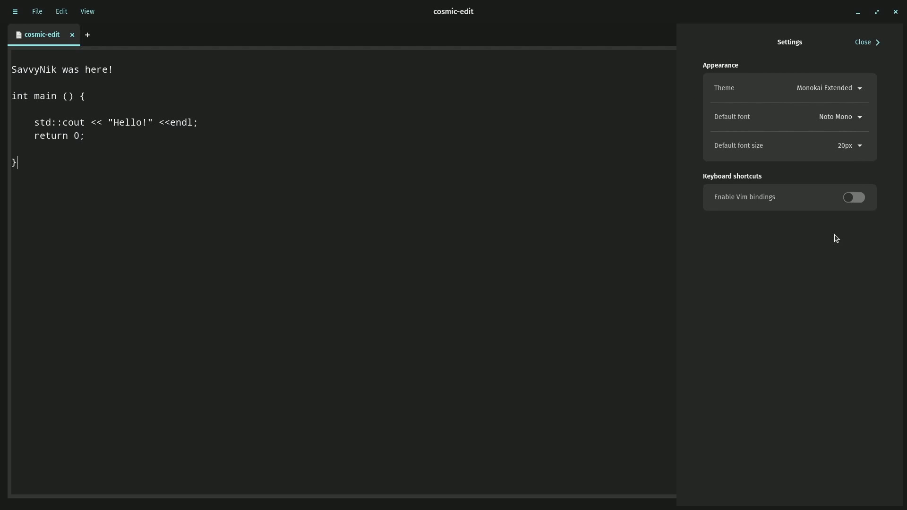
pyautogui.moveTo(832, 240)
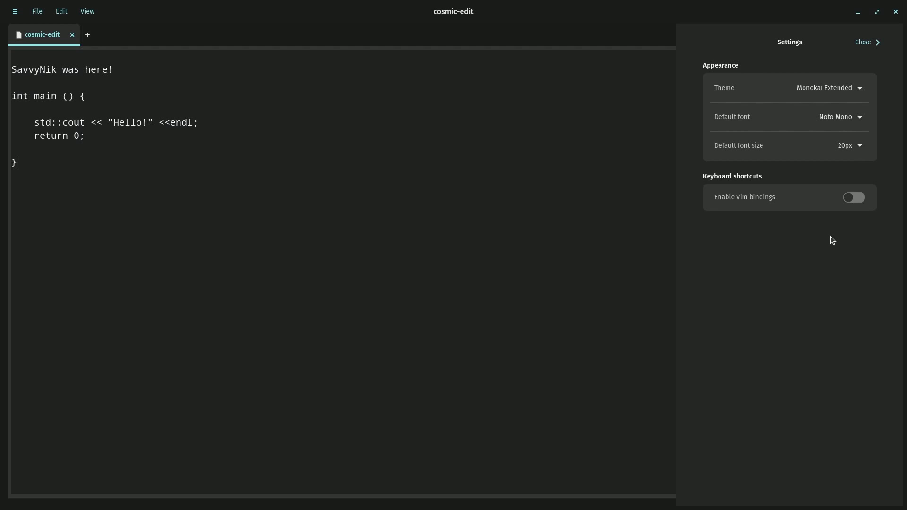
pyautogui.moveTo(850, 232)
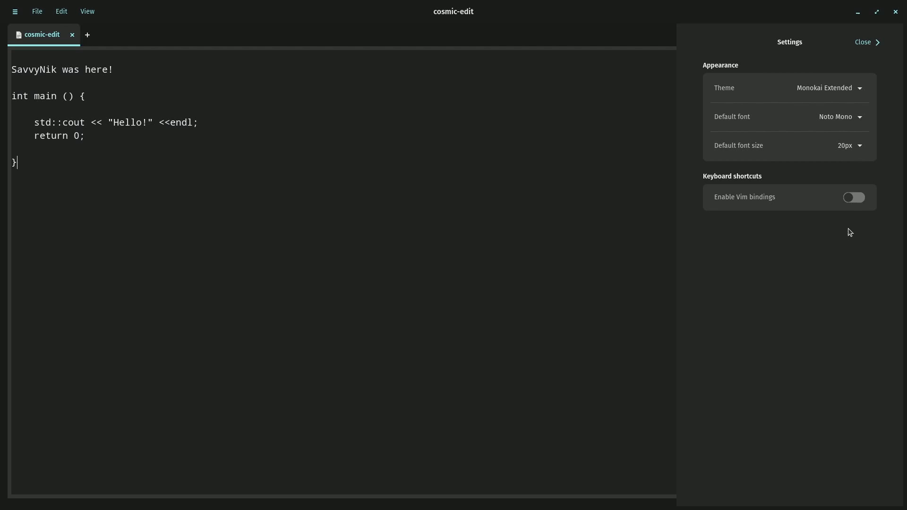
pyautogui.click(853, 197)
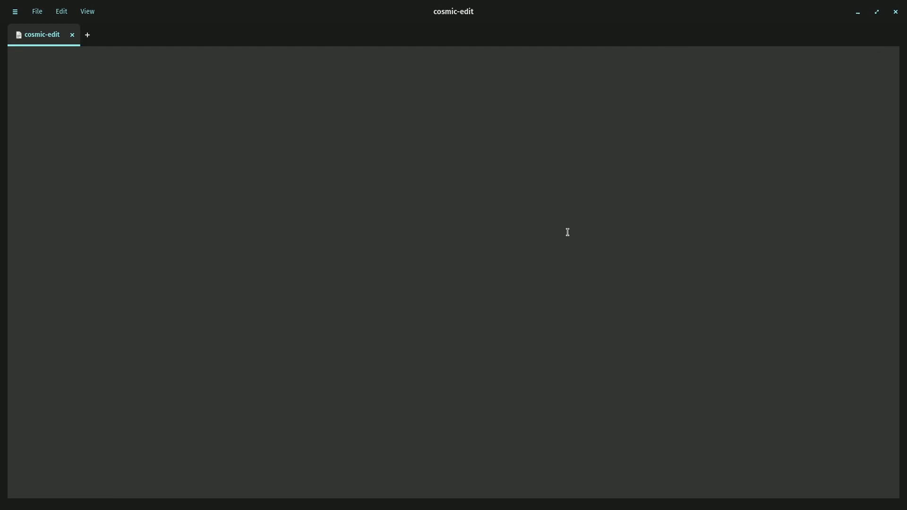
pyautogui.moveTo(517, 239)
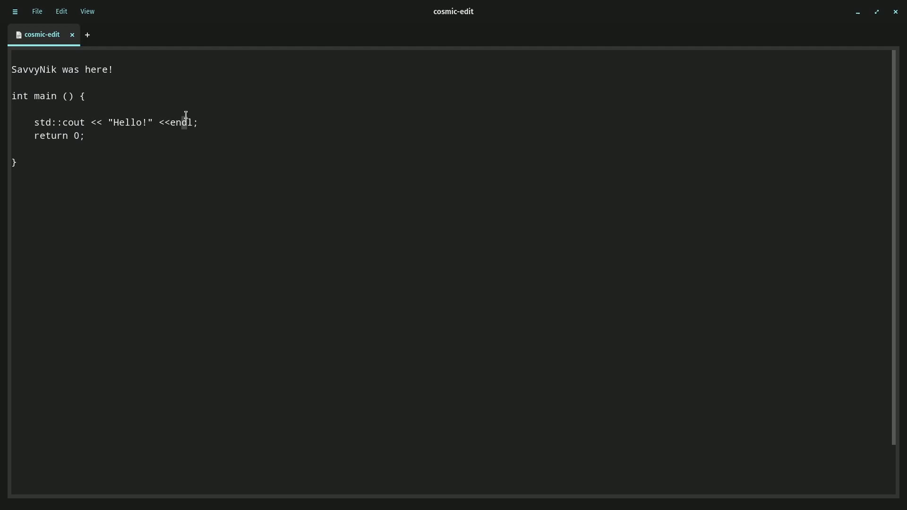
pyautogui.doubleClick(184, 123)
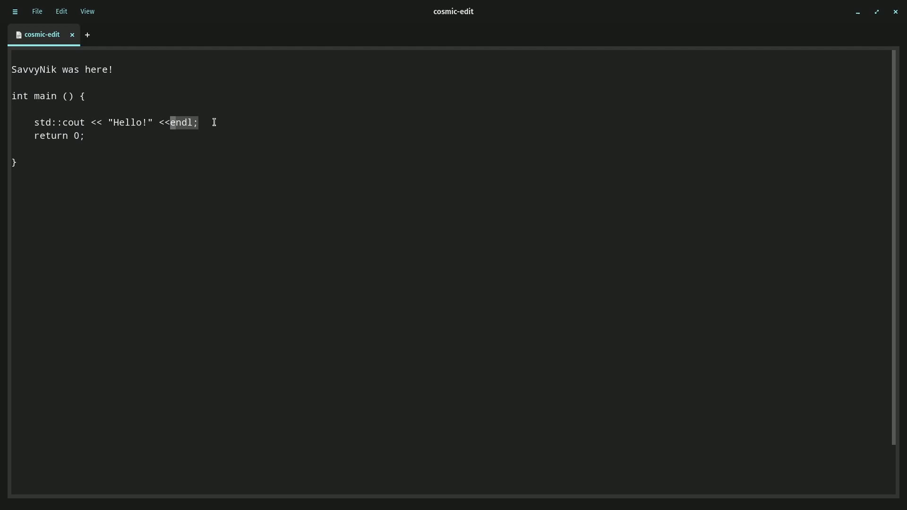
pyautogui.moveTo(197, 122); pyautogui.dragTo(52, 121)
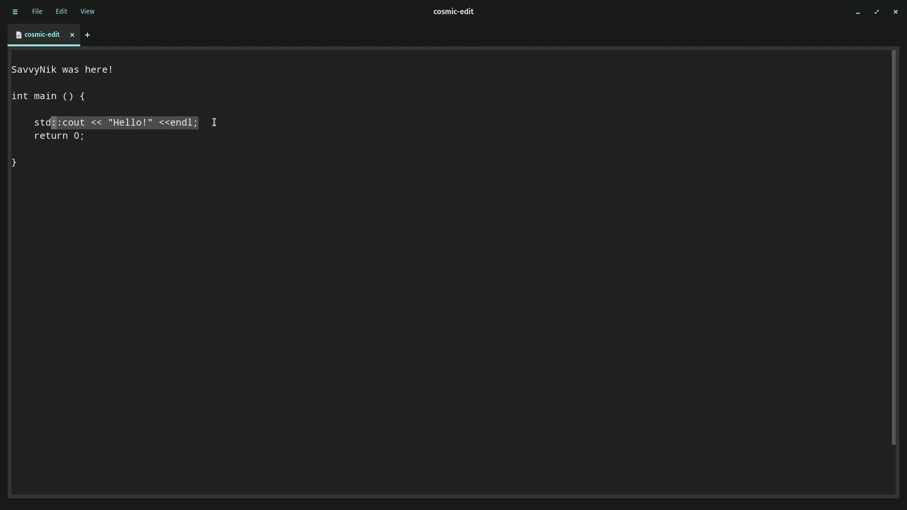
pyautogui.click(87, 136)
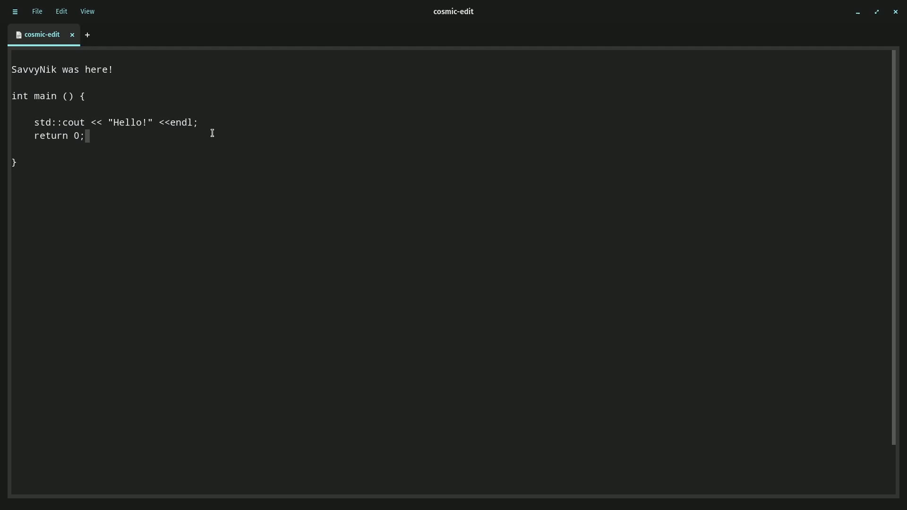
pyautogui.click(87, 96)
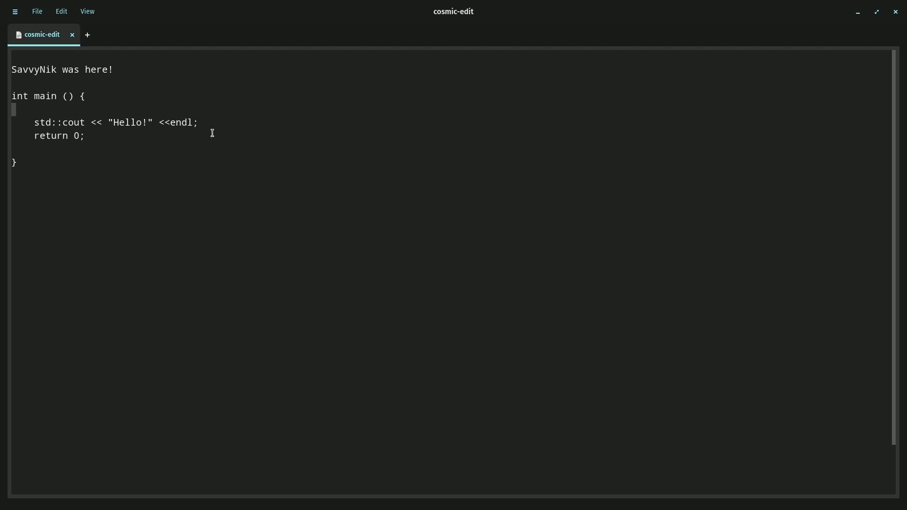
pyautogui.press('i')
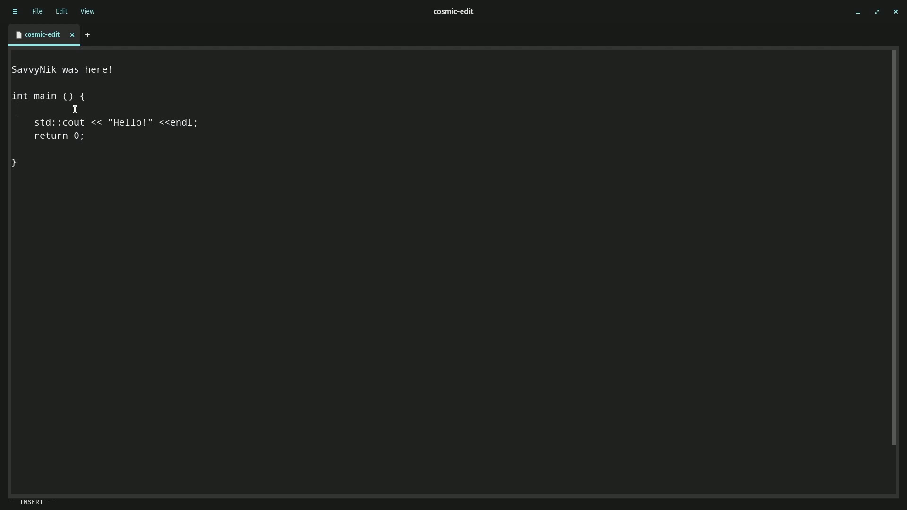
# Type a std::cout line printing "SavvyNik" and the text 'typing again' inside main.
pyautogui.write('std::cout << "SavvyNik" <<endl;')
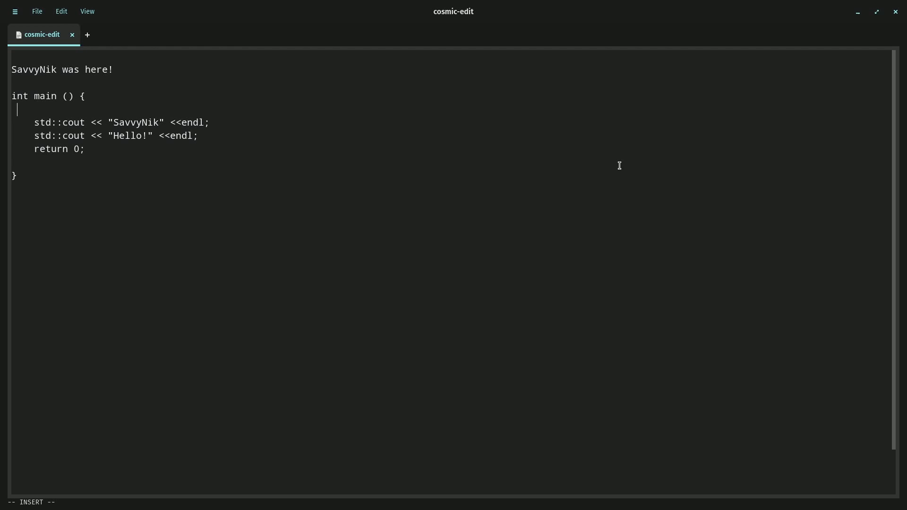
pyautogui.write('typing again')
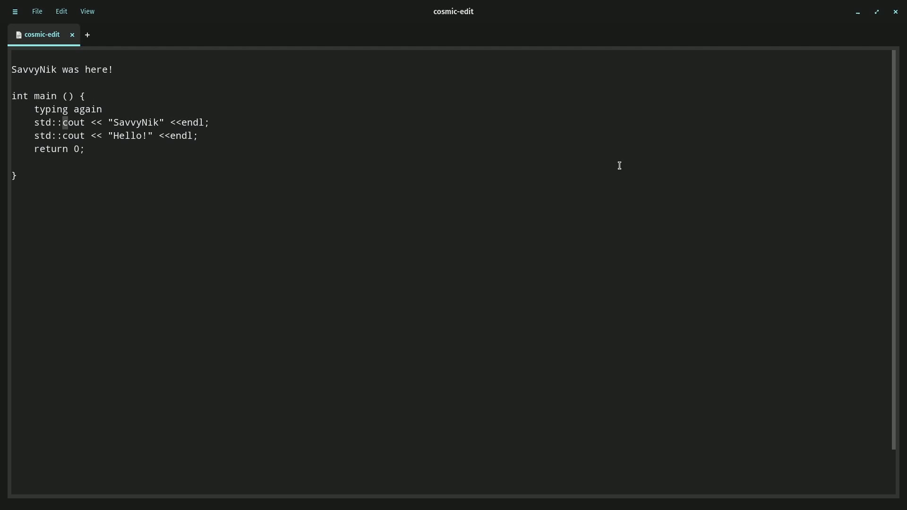
pyautogui.moveTo(432, 131)
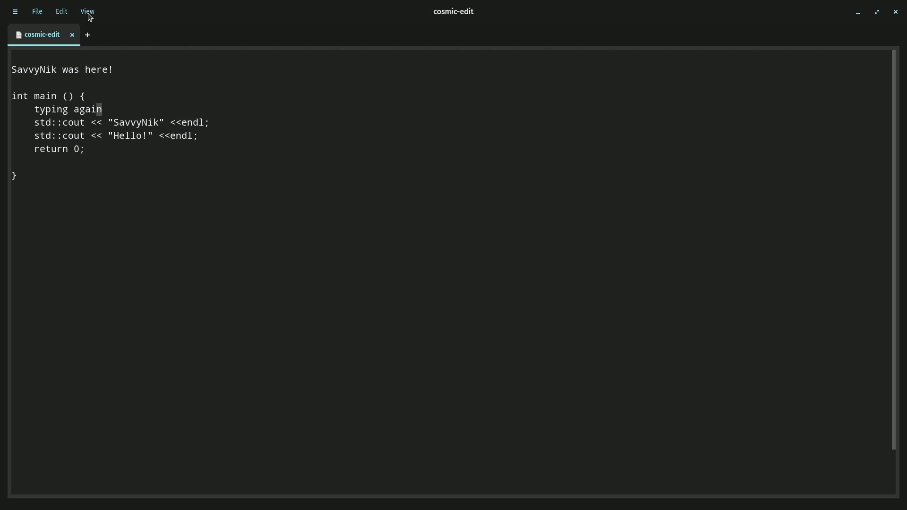
# Disable Vim bindings in Settings, close the panel, and remove the 'typing again' text.
pyautogui.click(87, 11)
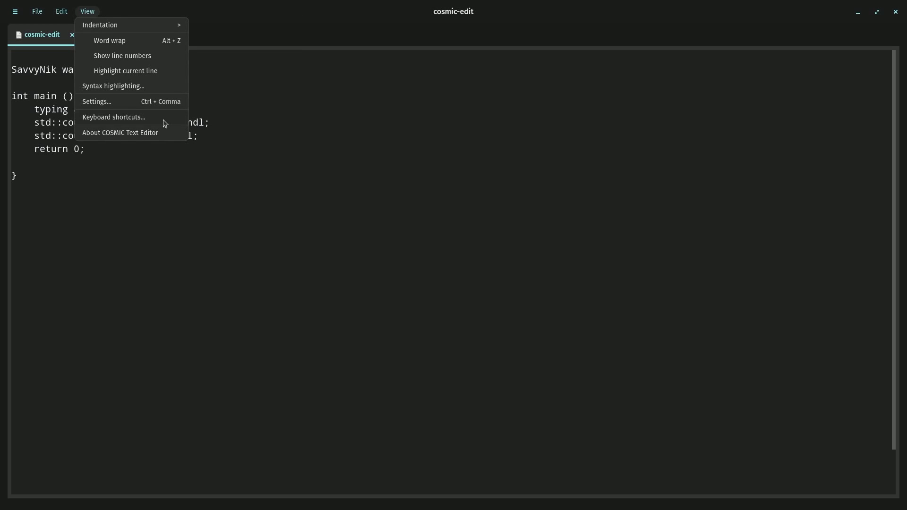
pyautogui.click(96, 101)
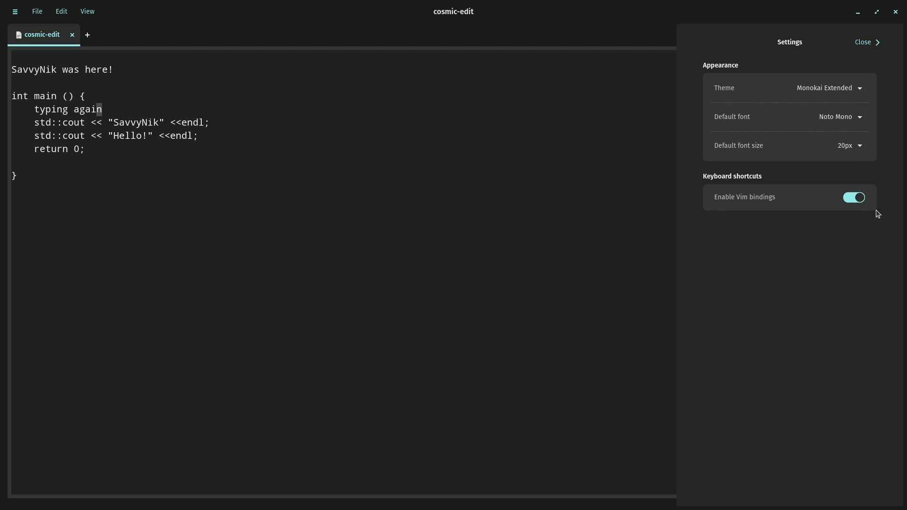
pyautogui.click(854, 198)
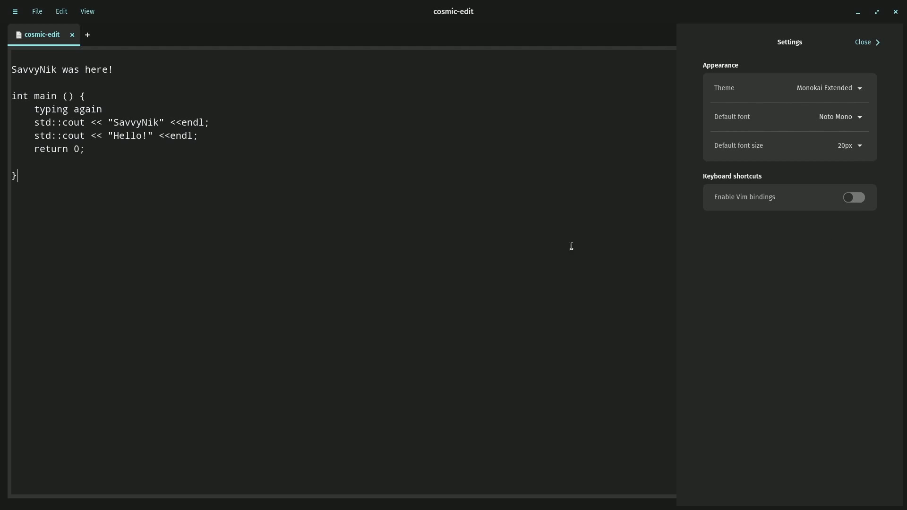
pyautogui.click(862, 42)
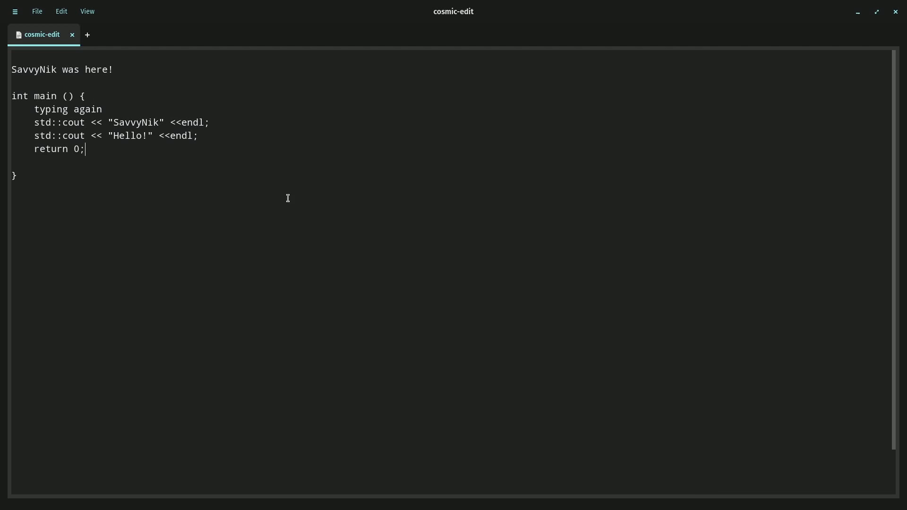
pyautogui.moveTo(112, 176)
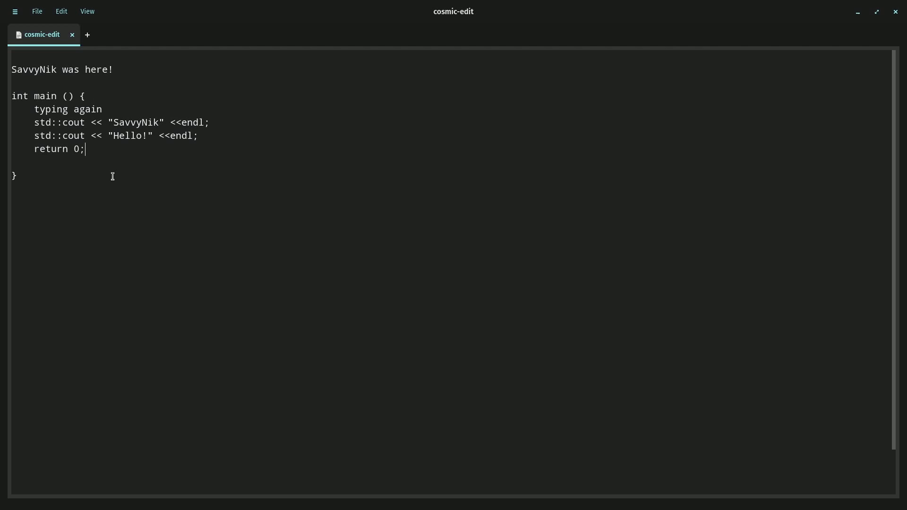
pyautogui.click(105, 109)
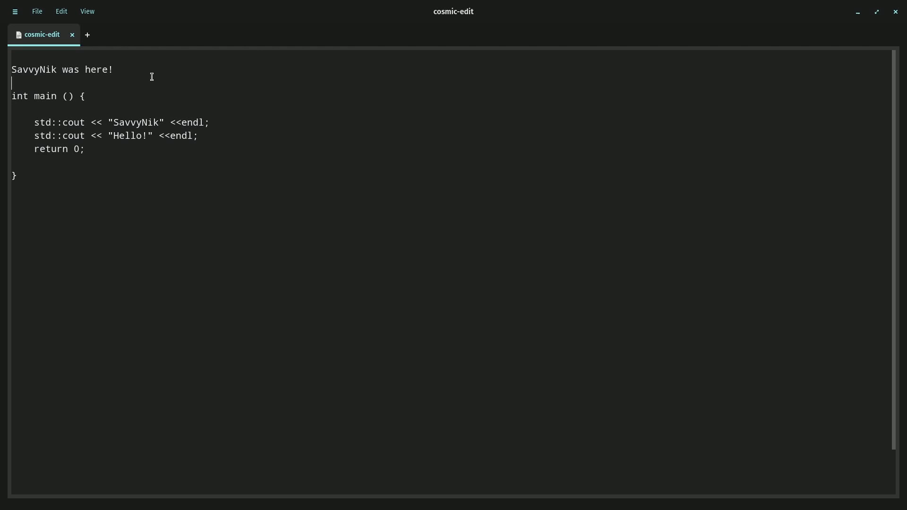
pyautogui.moveTo(84, 55)
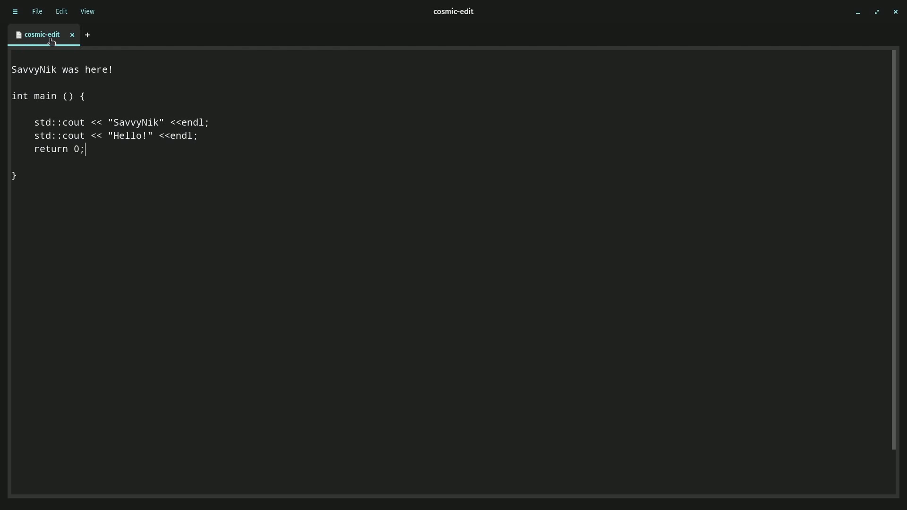
# Open a blank document, close the cosmic-edit tab, and quit the editor from the File menu.
pyautogui.click(87, 34)
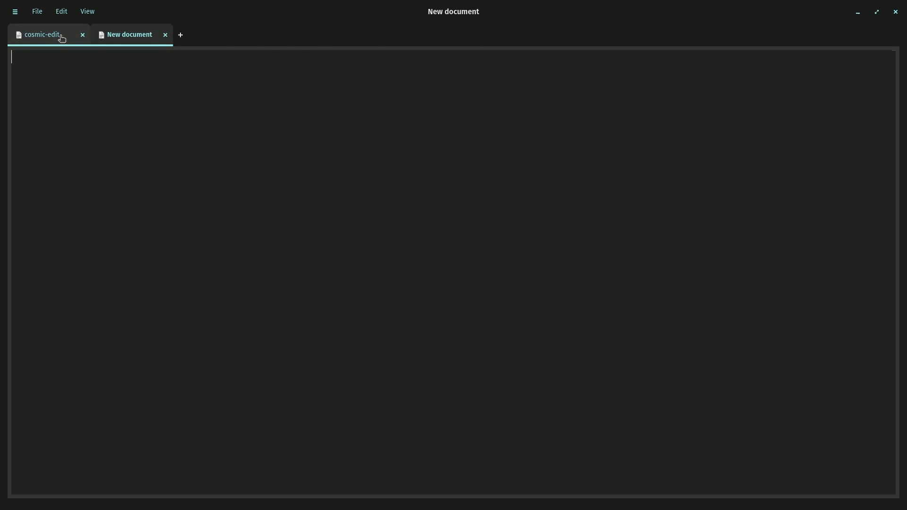
pyautogui.click(83, 34)
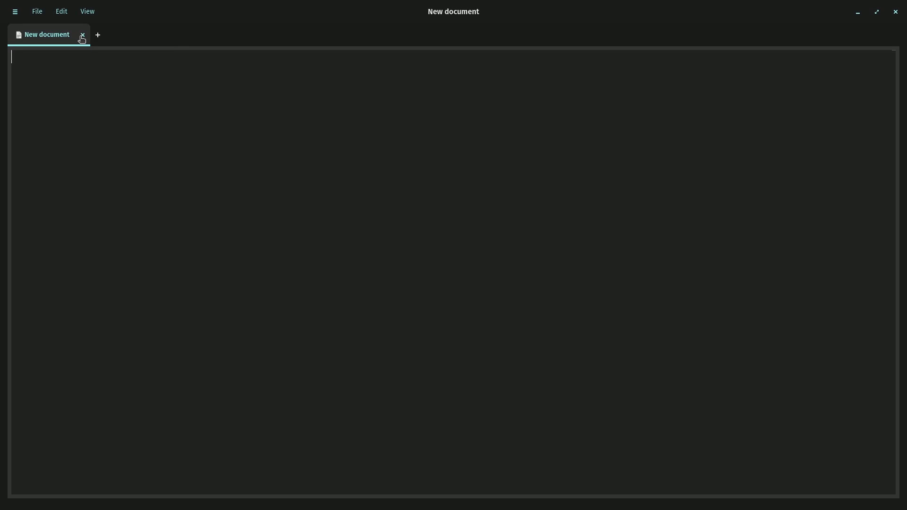
pyautogui.click(37, 11)
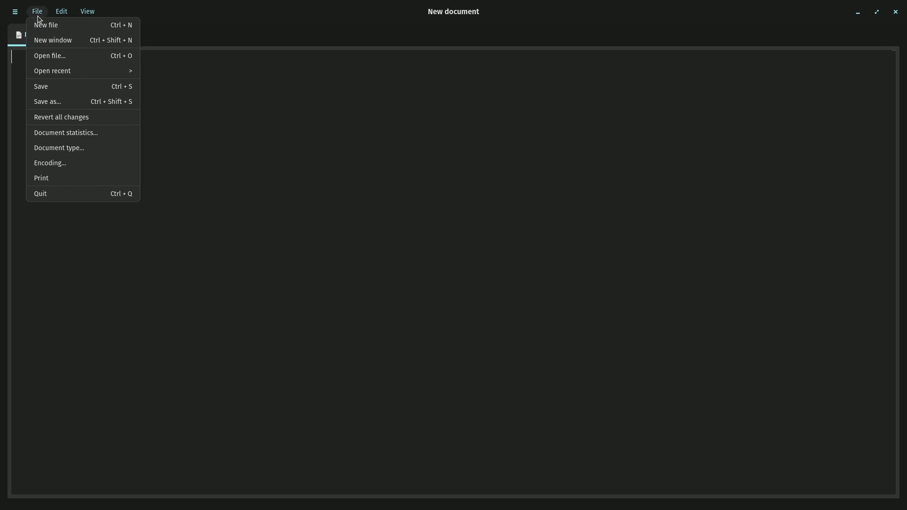
pyautogui.click(49, 55)
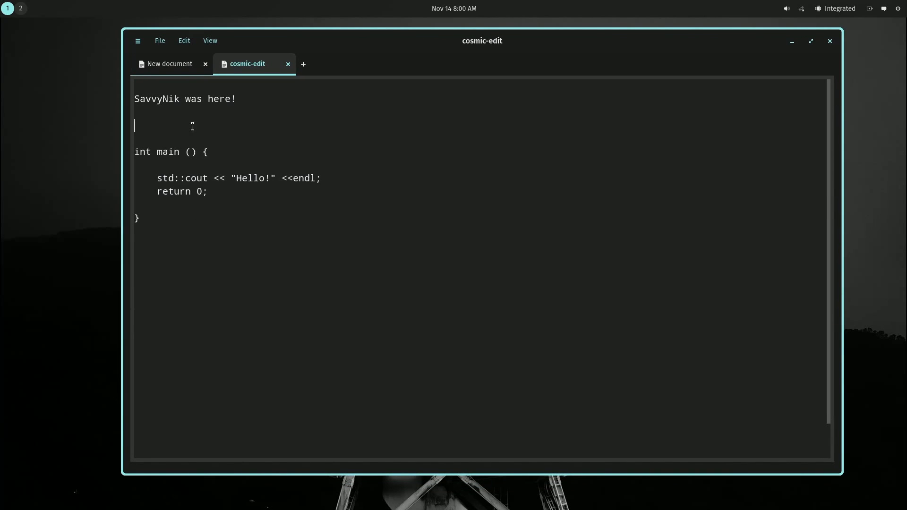
# Check that Vim bindings stayed off in Settings, then close the settings panel.
pyautogui.click(137, 41)
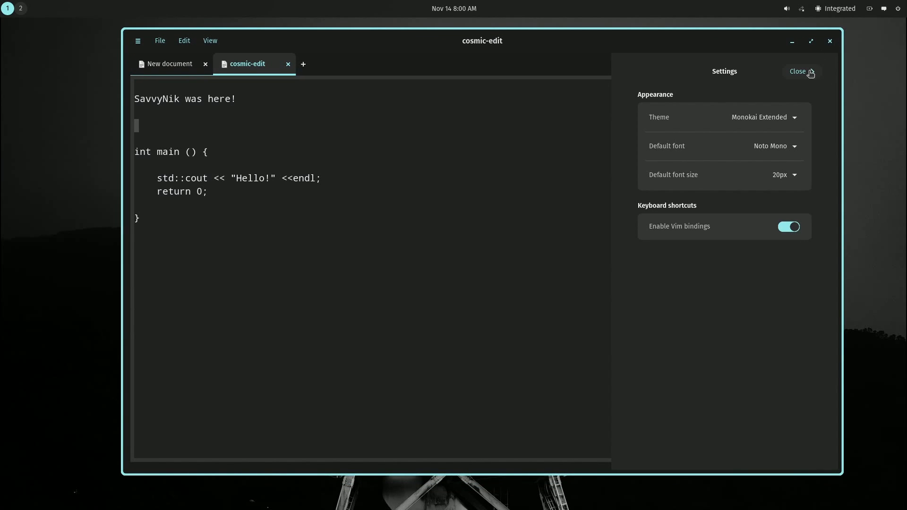
pyautogui.click(159, 41)
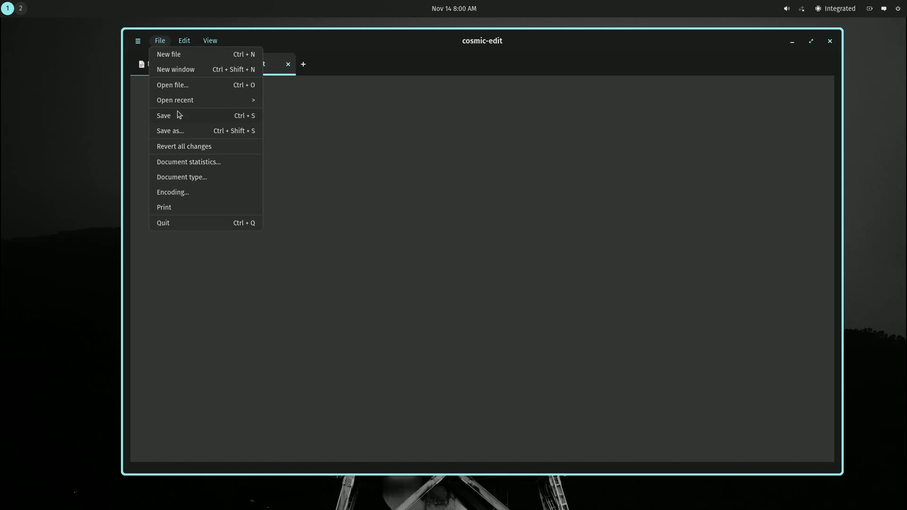
pyautogui.moveTo(479, 84)
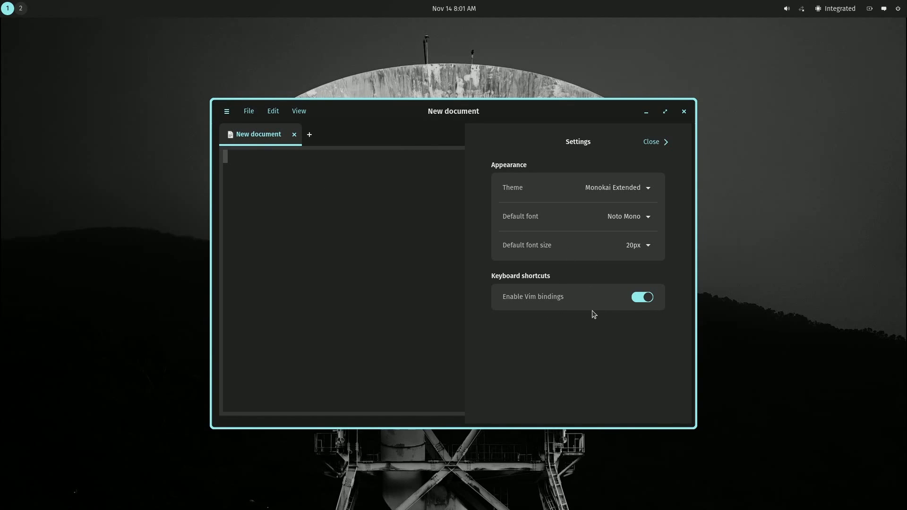
pyautogui.moveTo(537, 182)
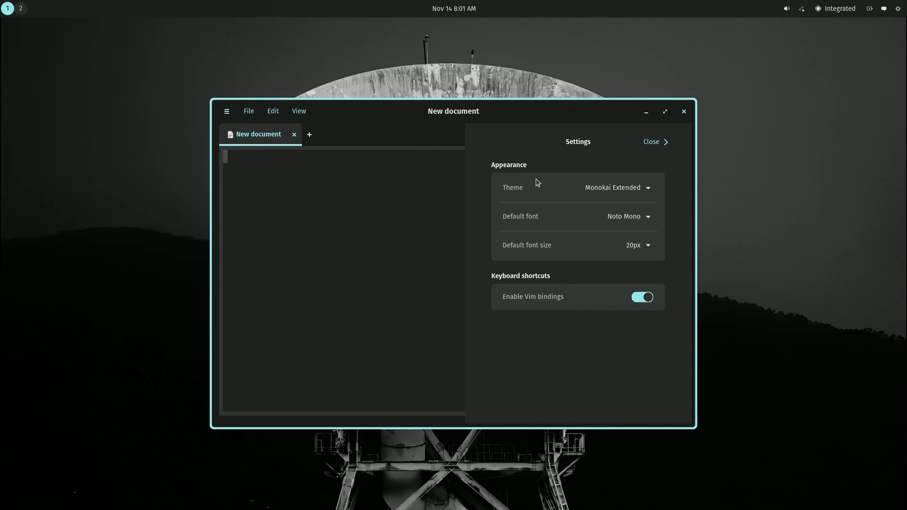
pyautogui.click(650, 142)
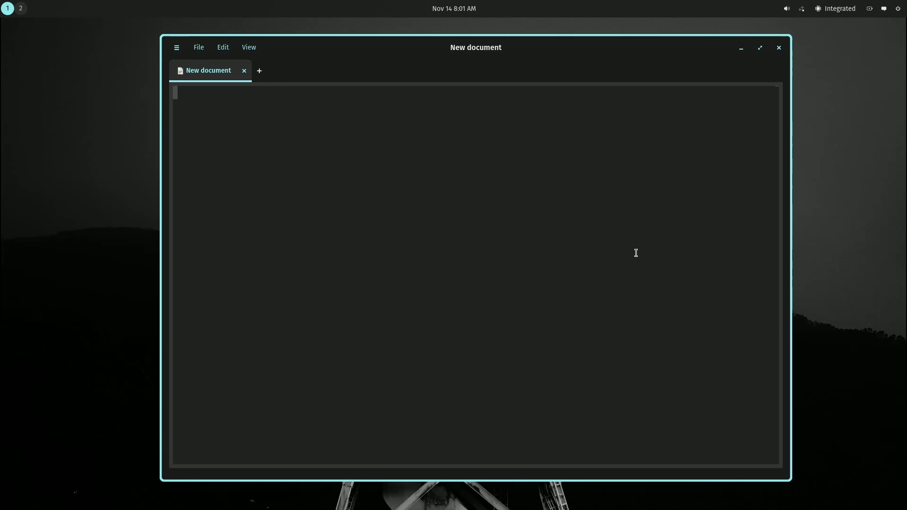
pyautogui.moveTo(590, 232)
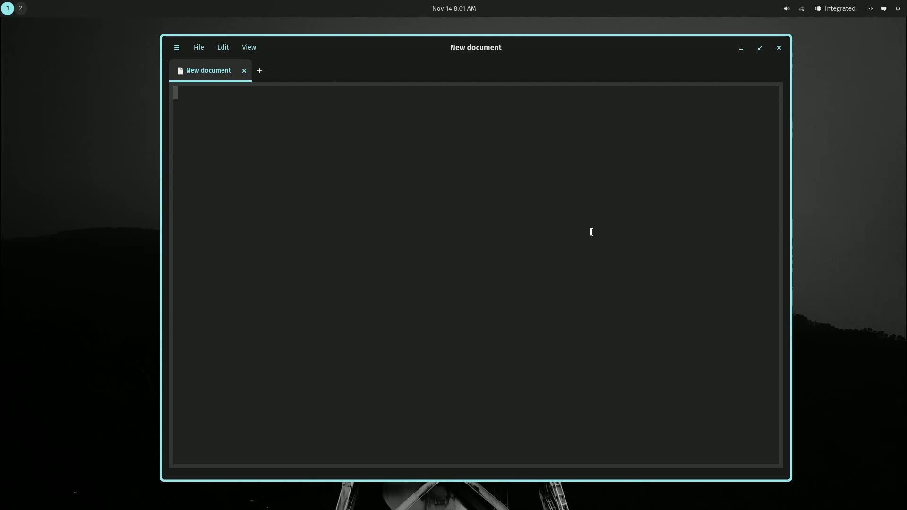
pyautogui.moveTo(894, 234)
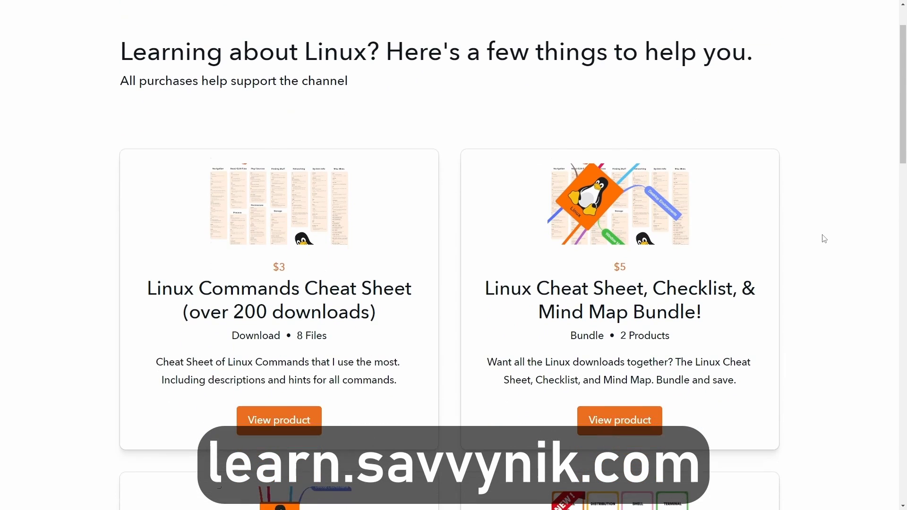
# Scroll the store page down to the checklist, flash cards, newsletter signup and Linux Terms preview.
pyautogui.scroll(-3)
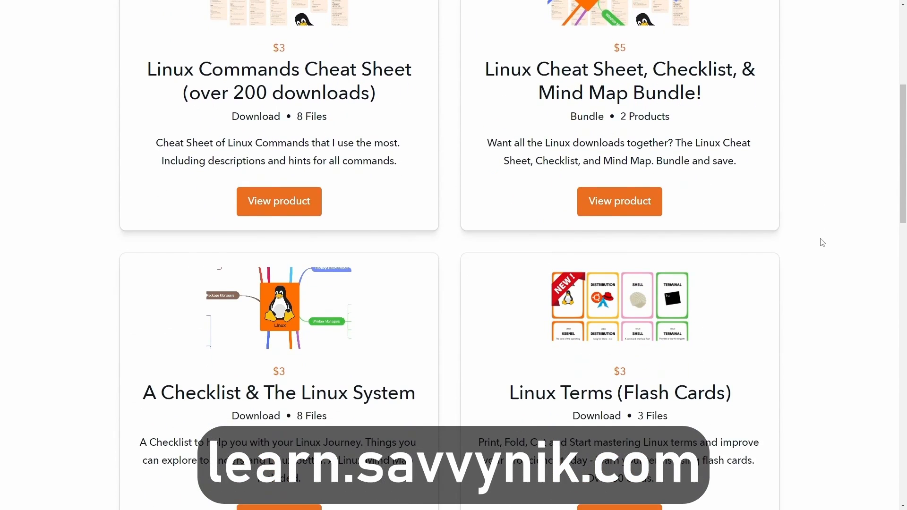
pyautogui.scroll(-3)
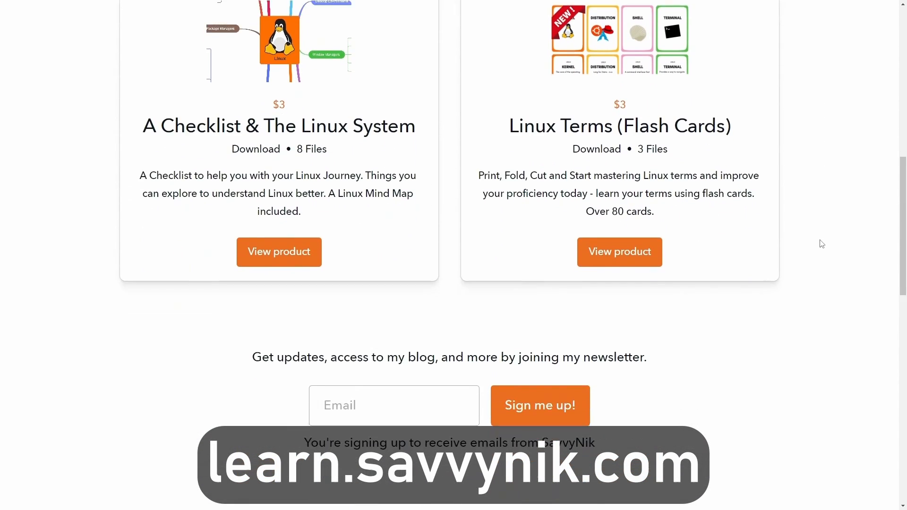
pyautogui.scroll(-3)
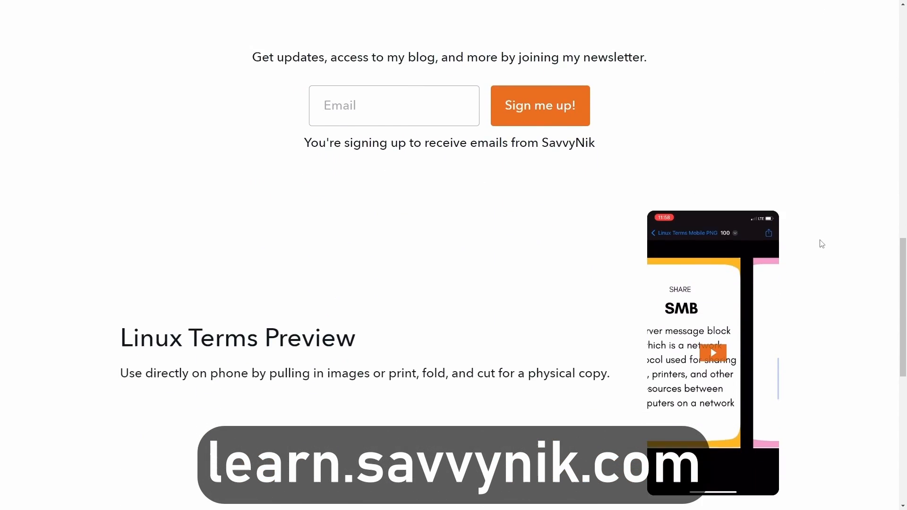